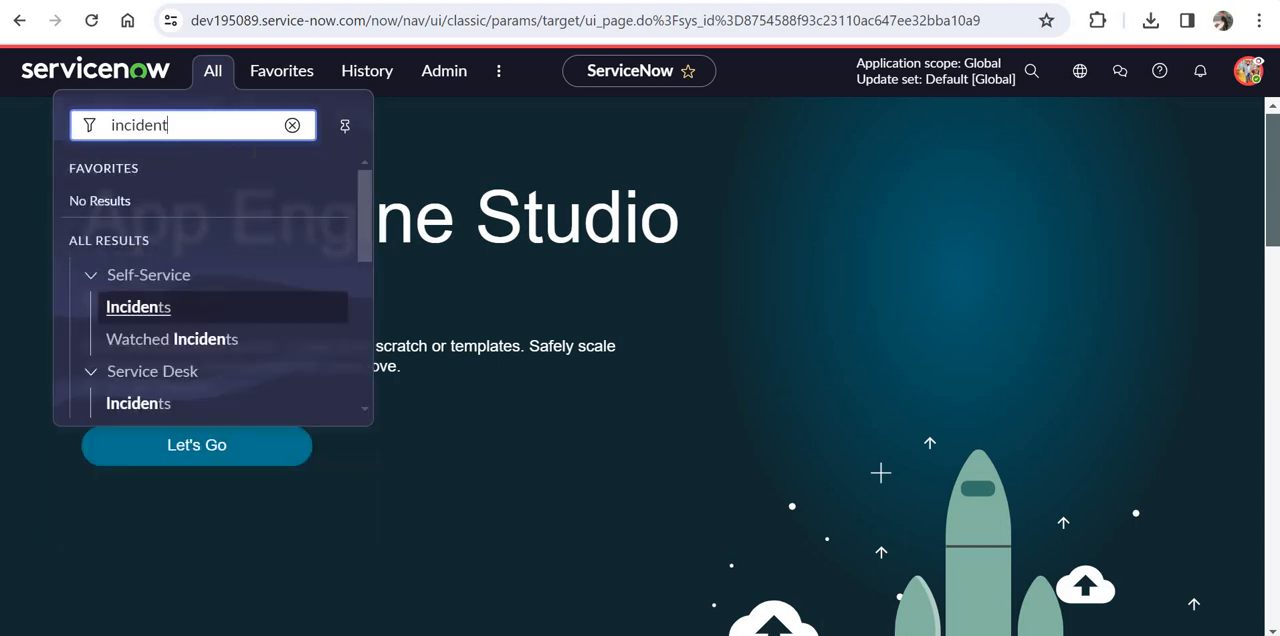
Open Self-Service > Incidents from the All menu to list 1,135 incidents
left_click(138, 307)
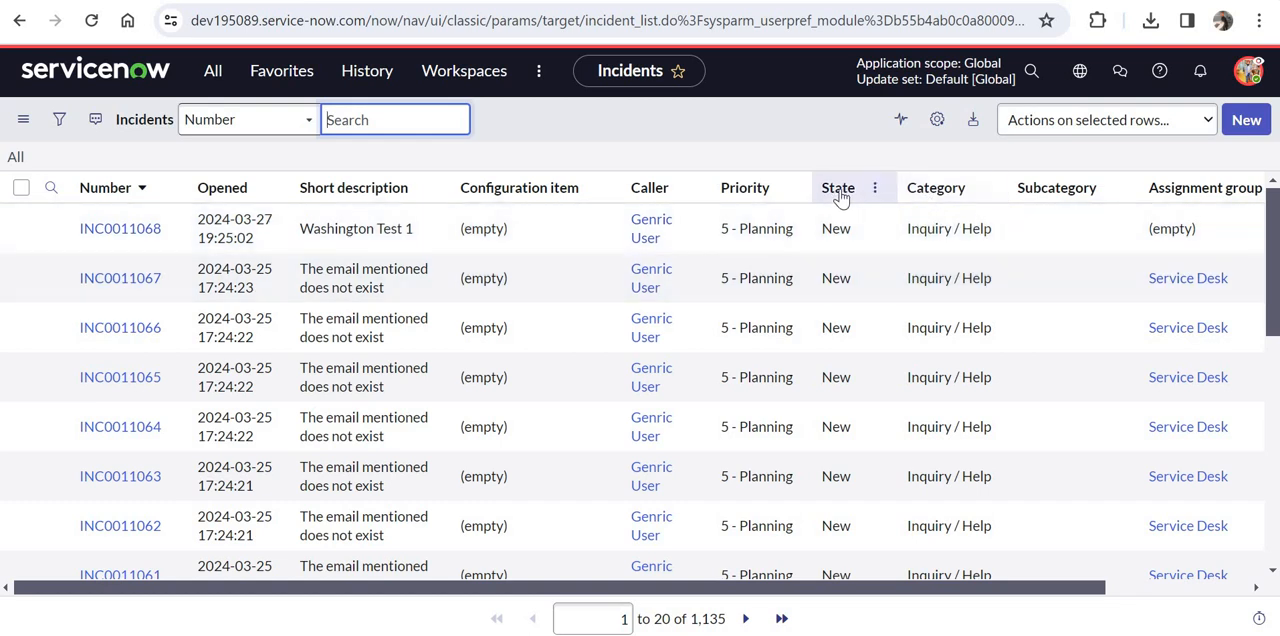
Export the Incidents list to Excel (.xlsx) via the column header menu
left_click(789, 188)
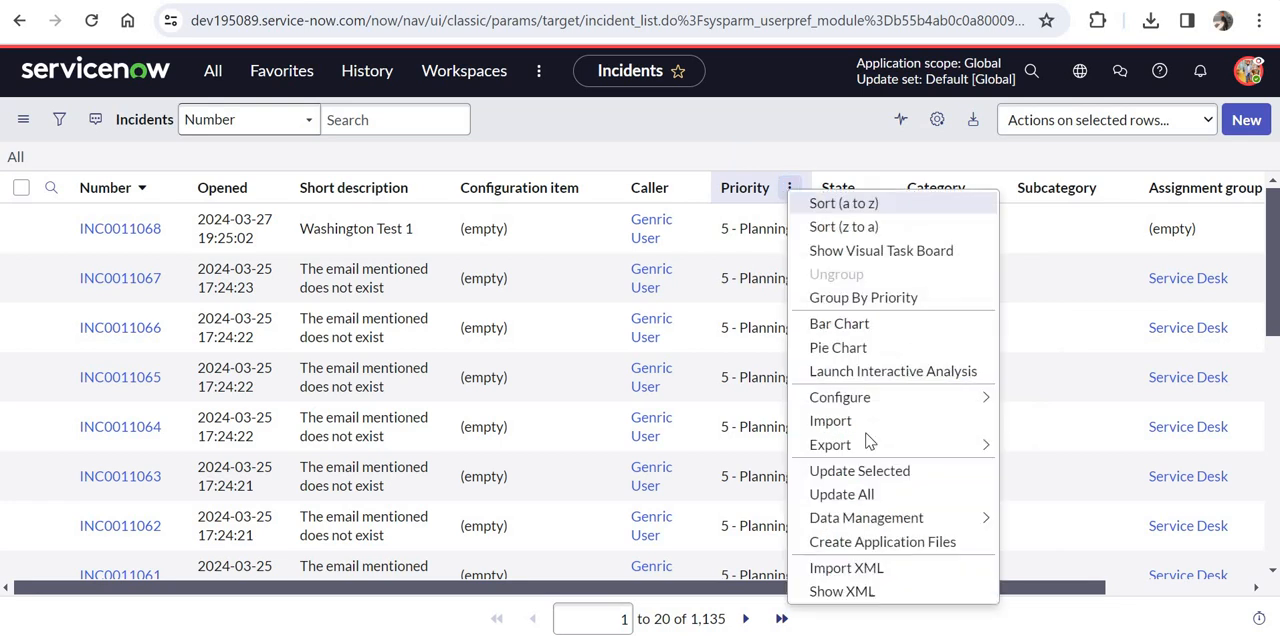
mouse_move(829, 444)
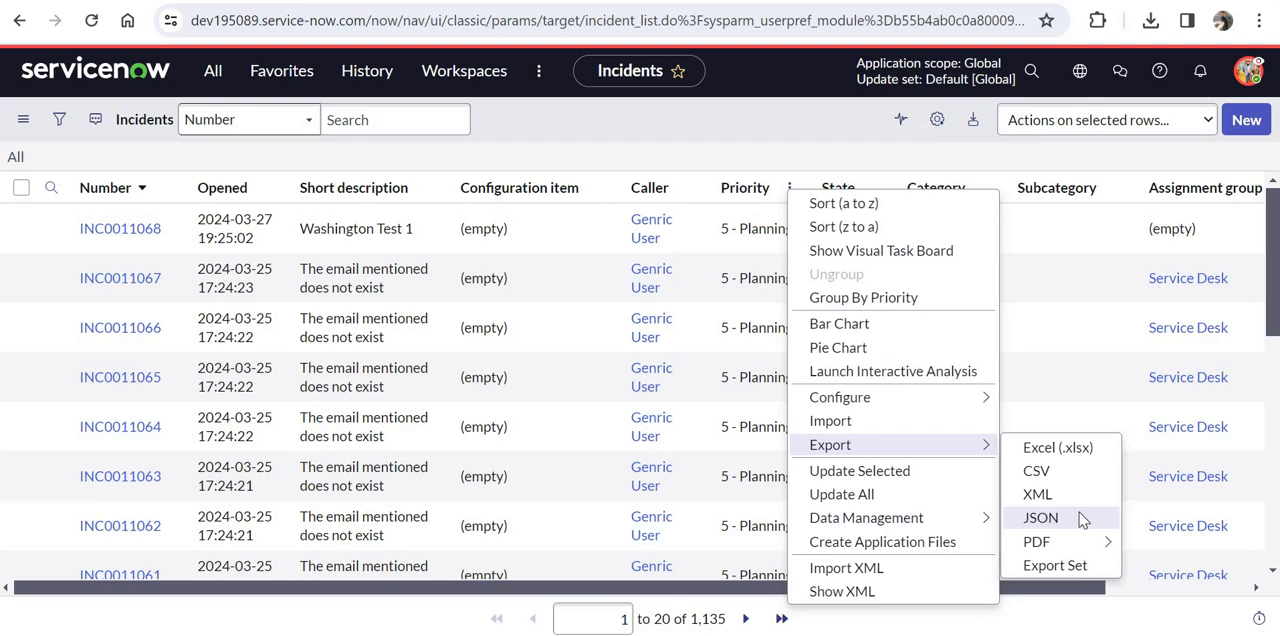
mouse_move(1036, 470)
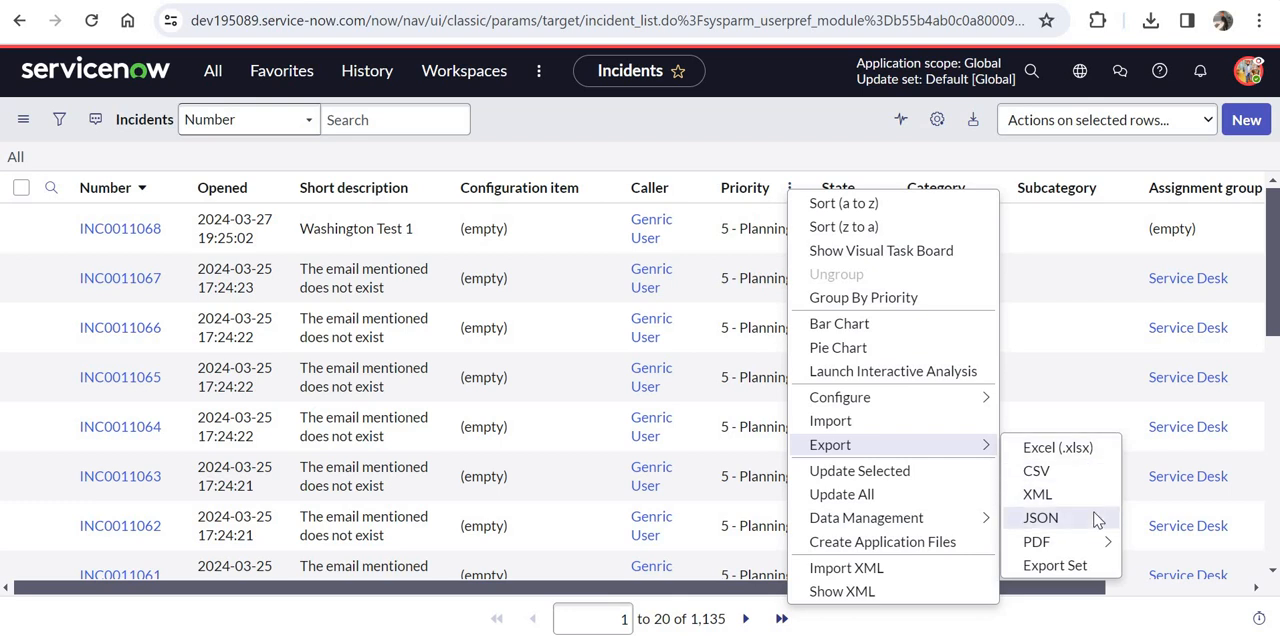
mouse_move(1093, 527)
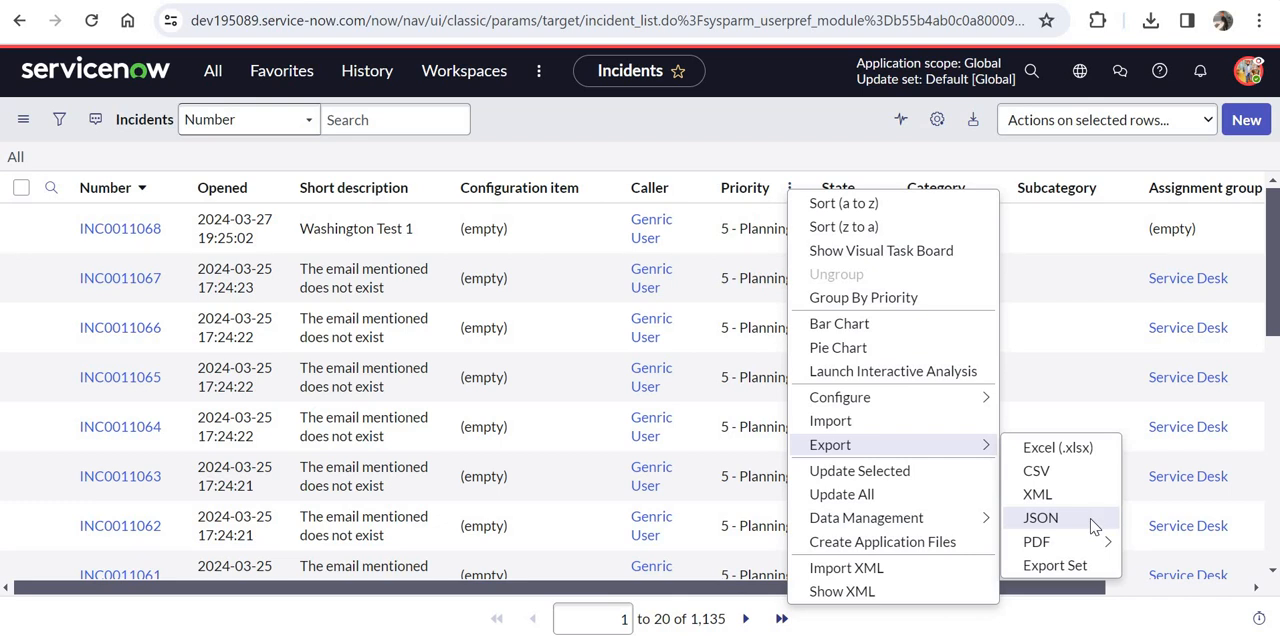
mouse_move(1058, 447)
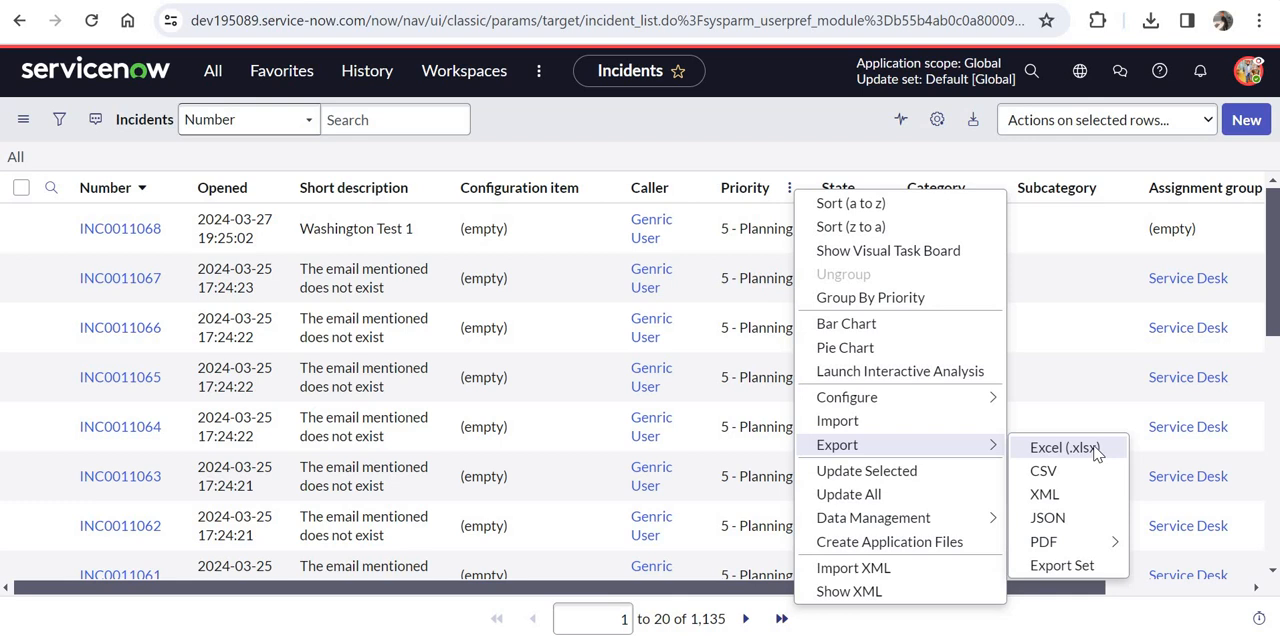
left_click(1063, 447)
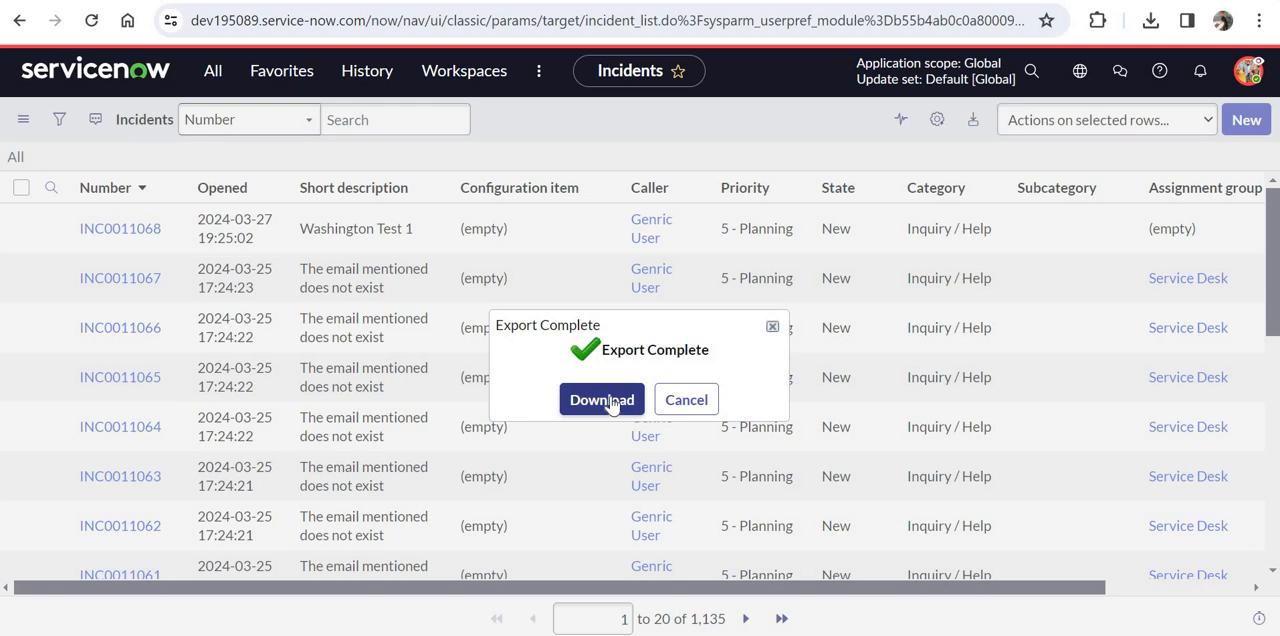
Download the finished export and open incident (4).xlsx from the downloads panel
left_click(601, 399)
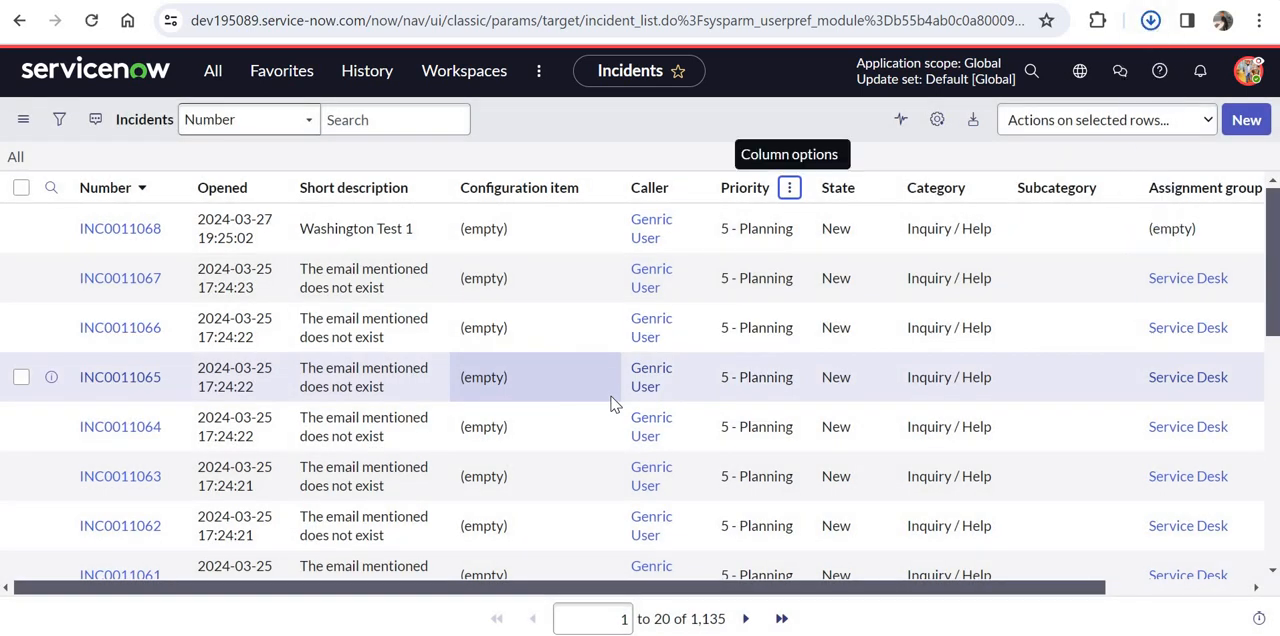
left_click(1150, 20)
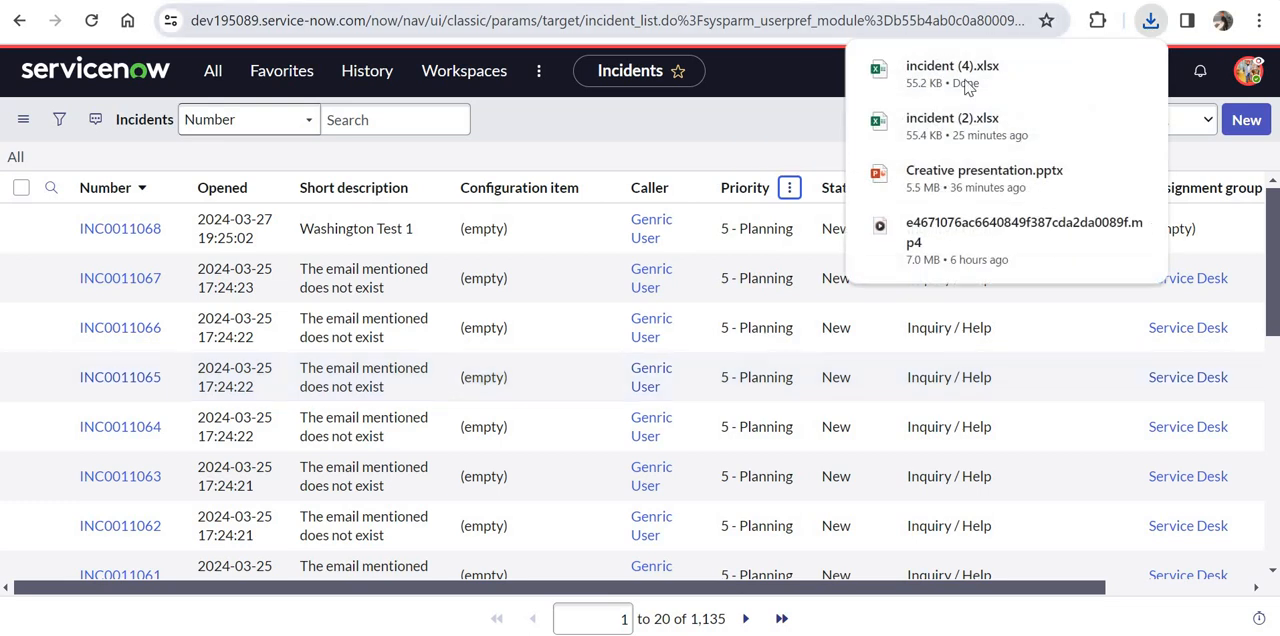
mouse_move(952, 70)
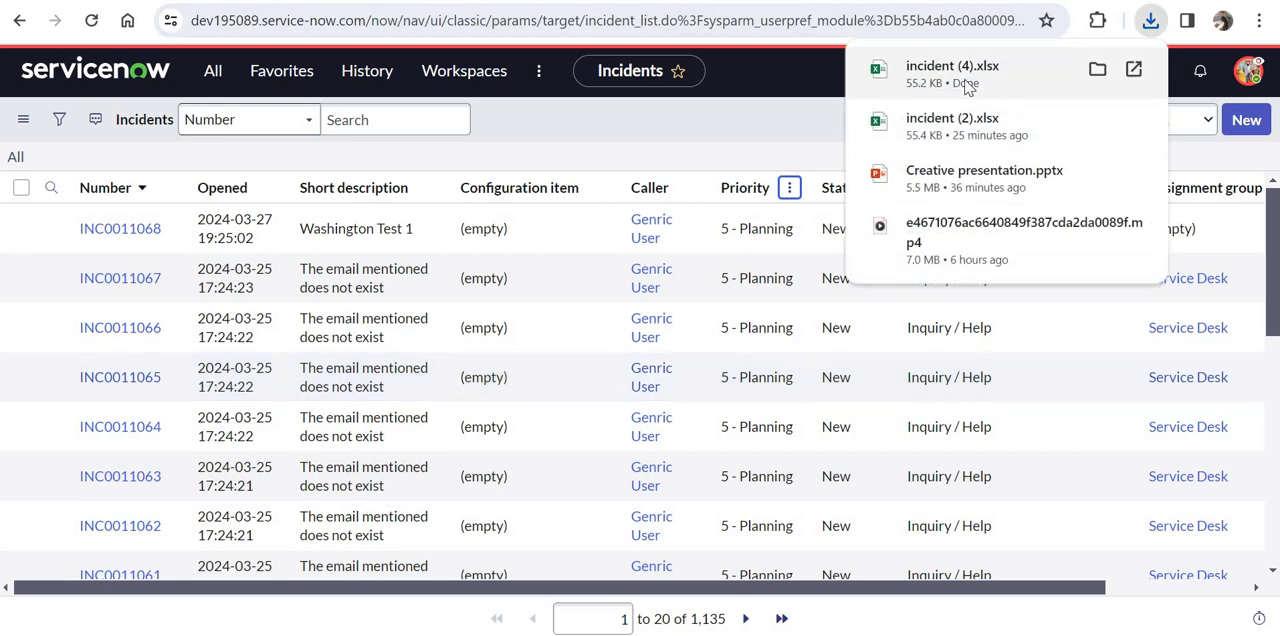
left_click(951, 65)
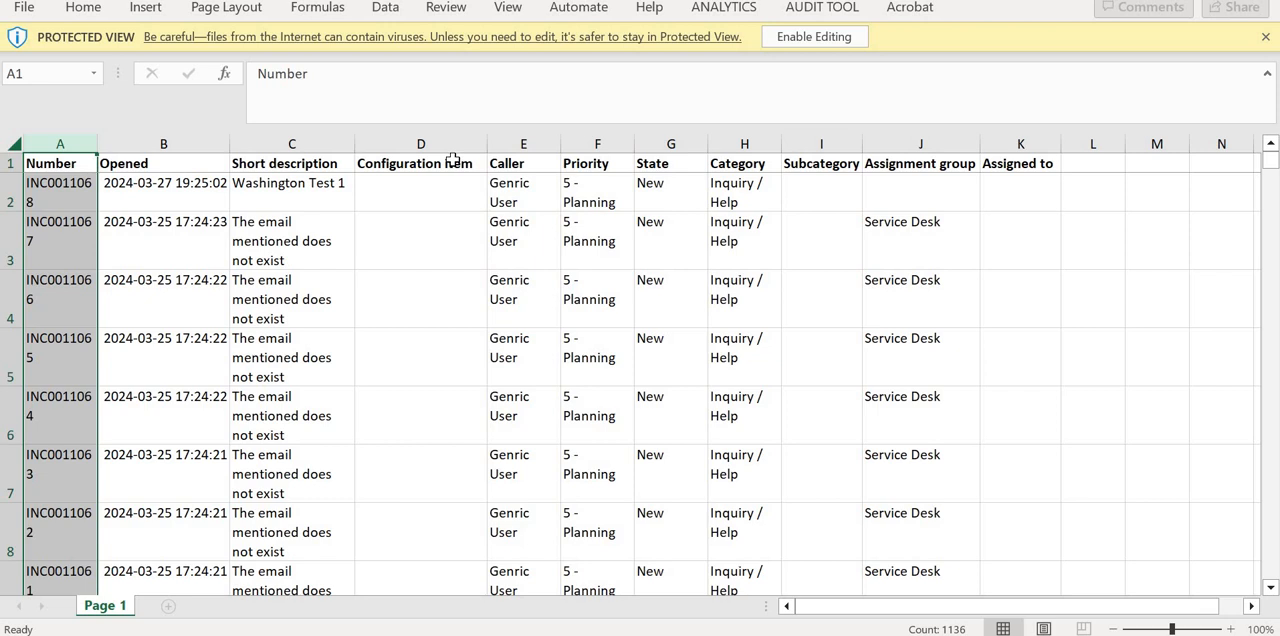
Review the incident workbook in Excel's Protected View, then return to ServiceNow
left_click(420, 192)
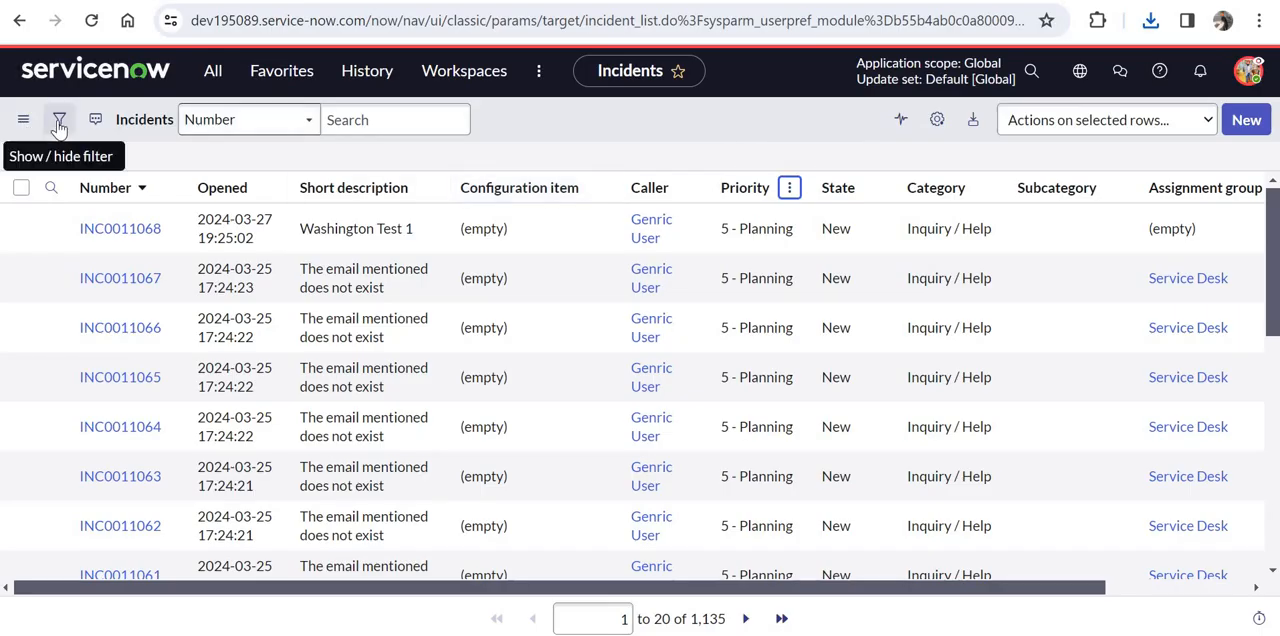
Filter incidents to Assignment group is Hardware, leaving 9 records
left_click(59, 119)
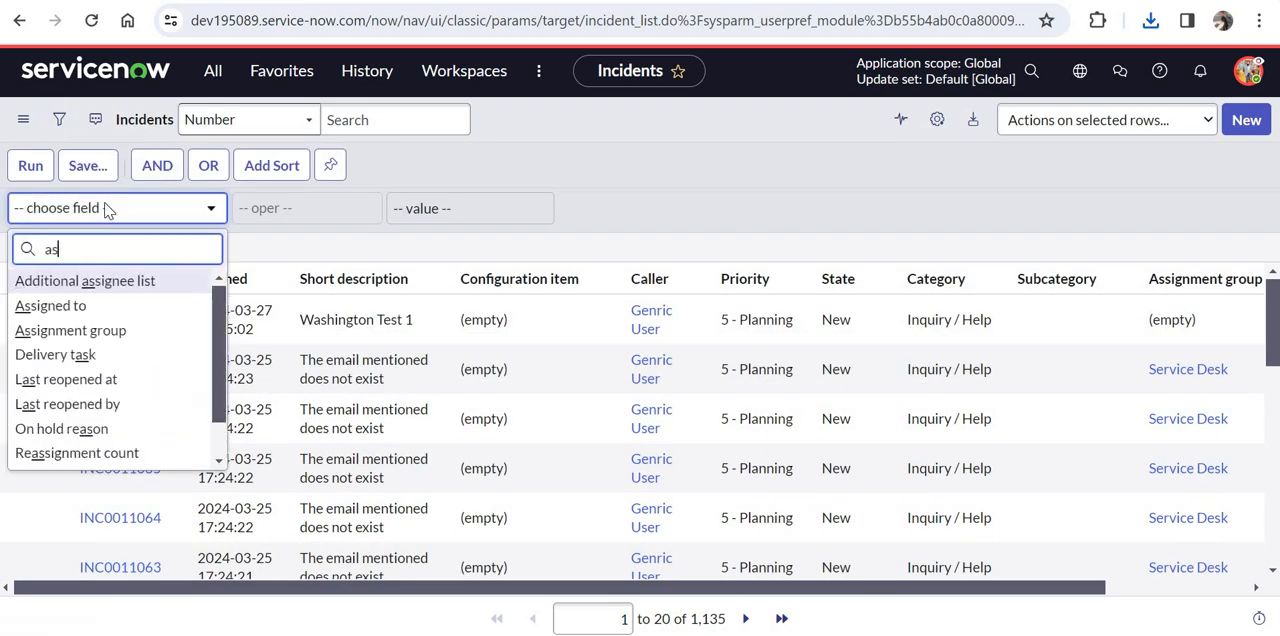
left_click(70, 330)
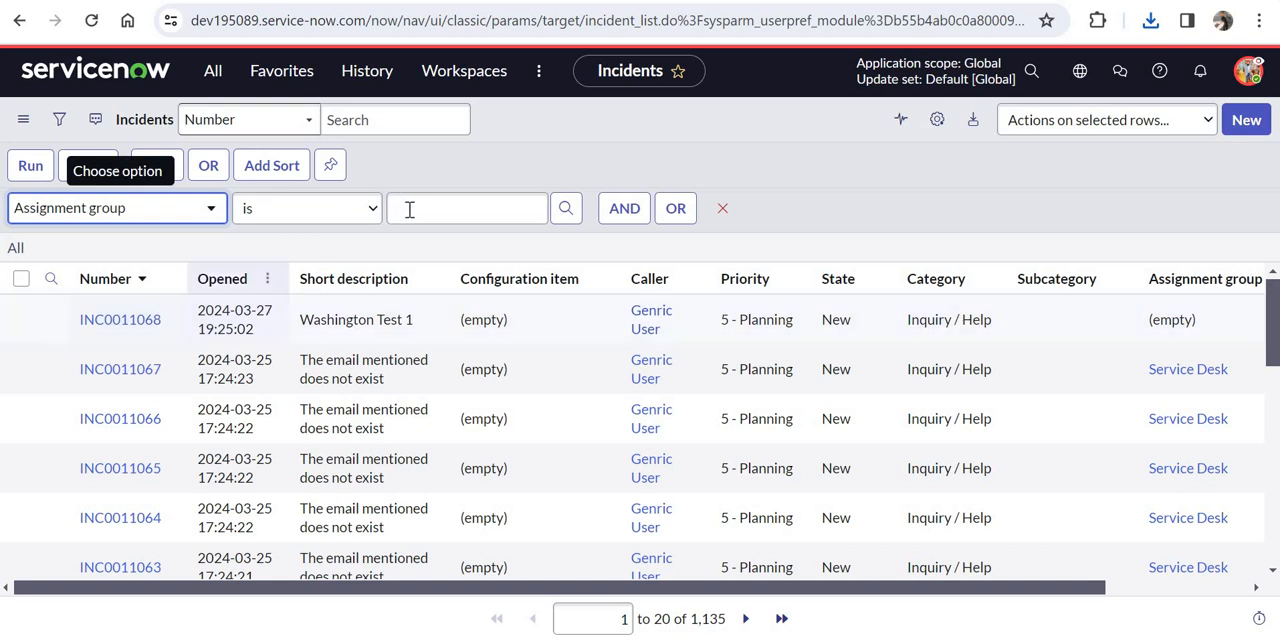
type("hard")
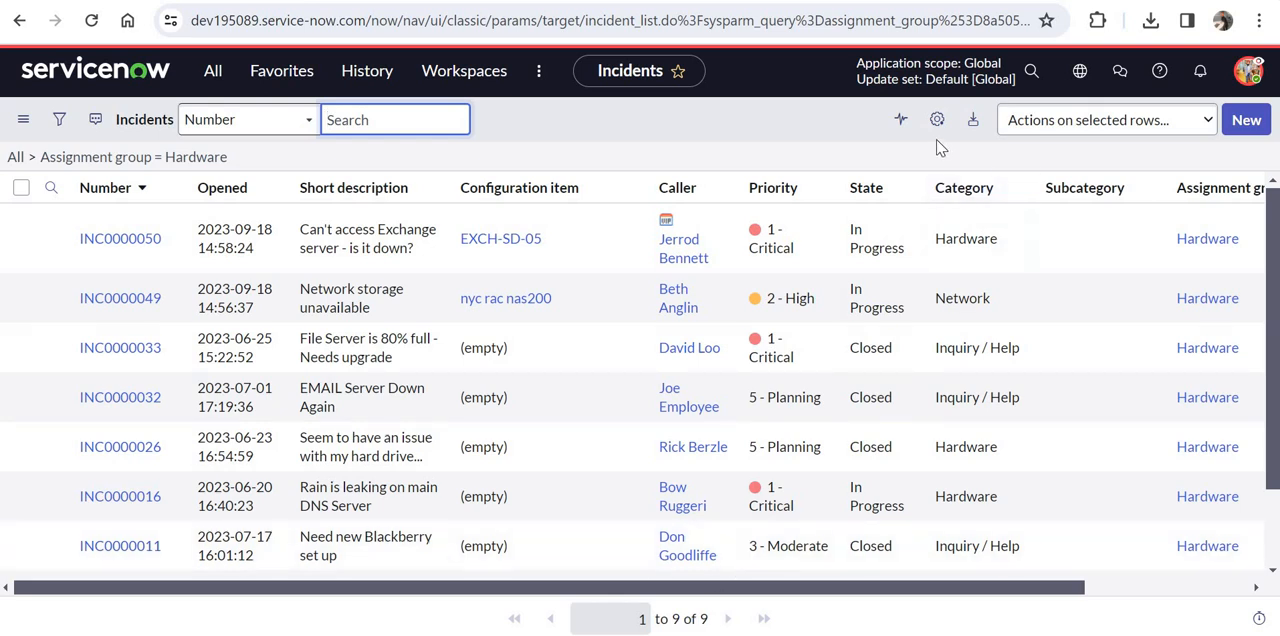
mouse_move(937, 119)
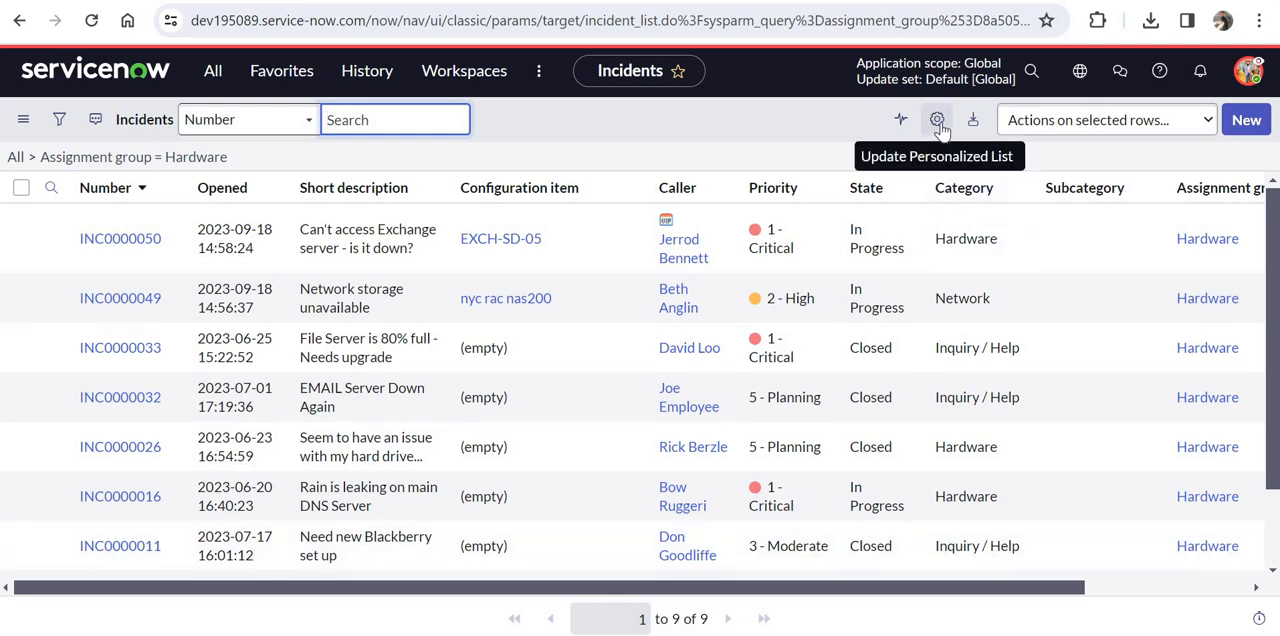
Remove the Priority column and add Active, Closed and Closed by columns
left_click(937, 119)
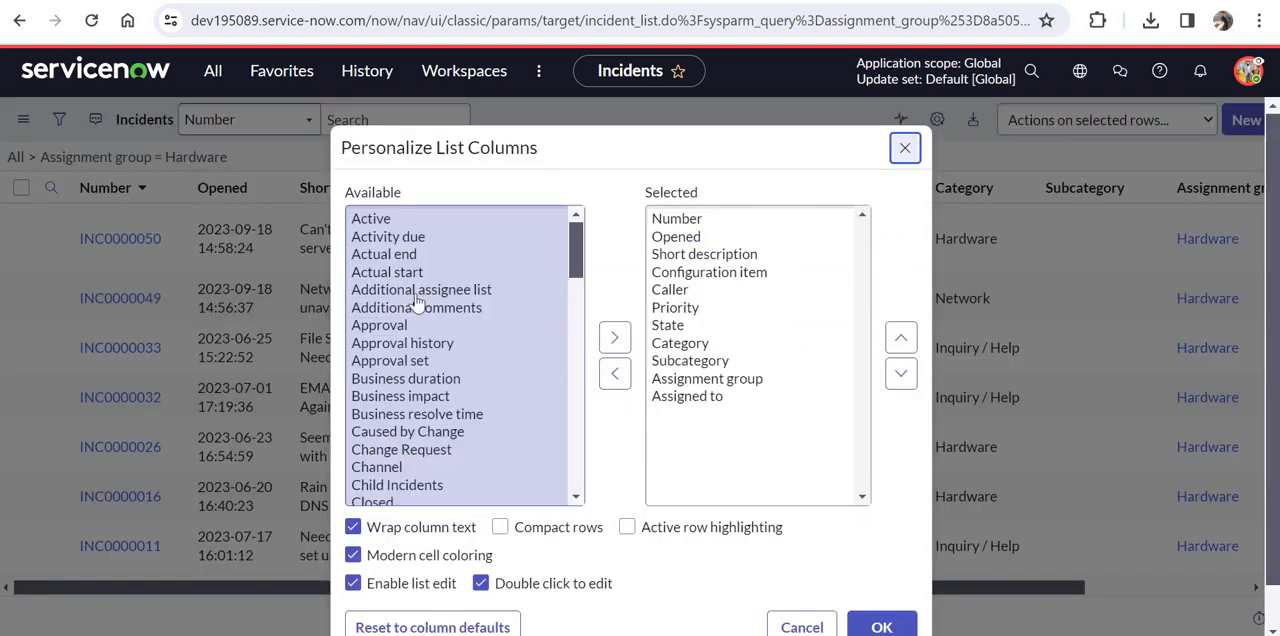
left_click(675, 307)
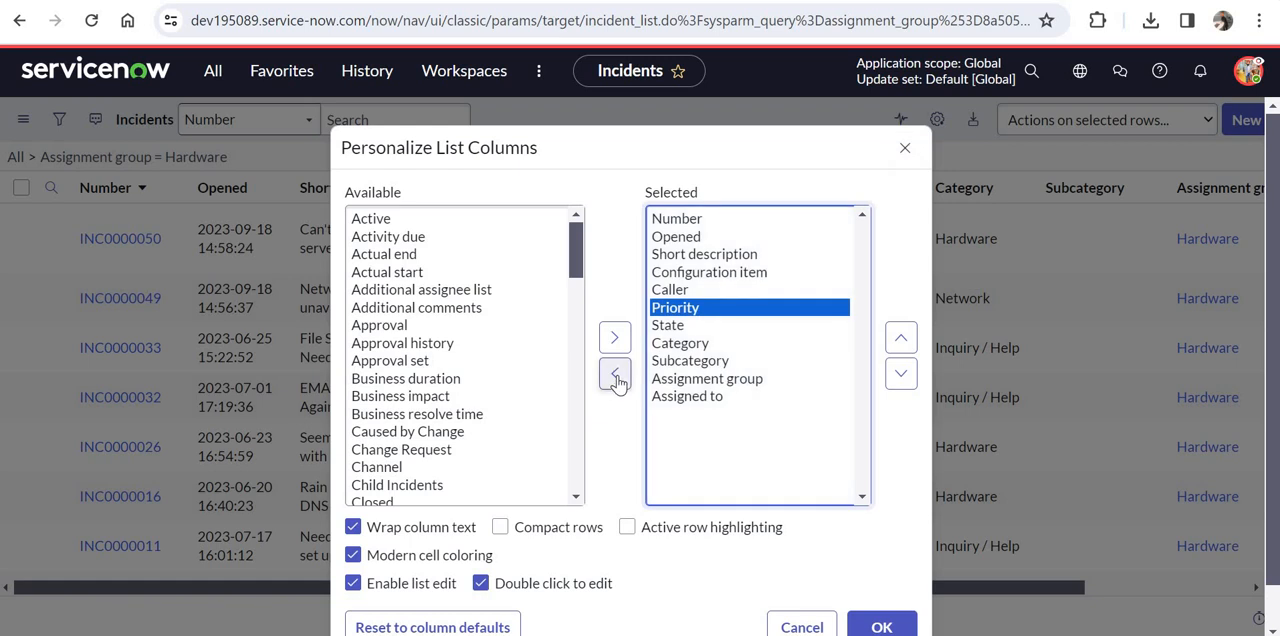
left_click(615, 373)
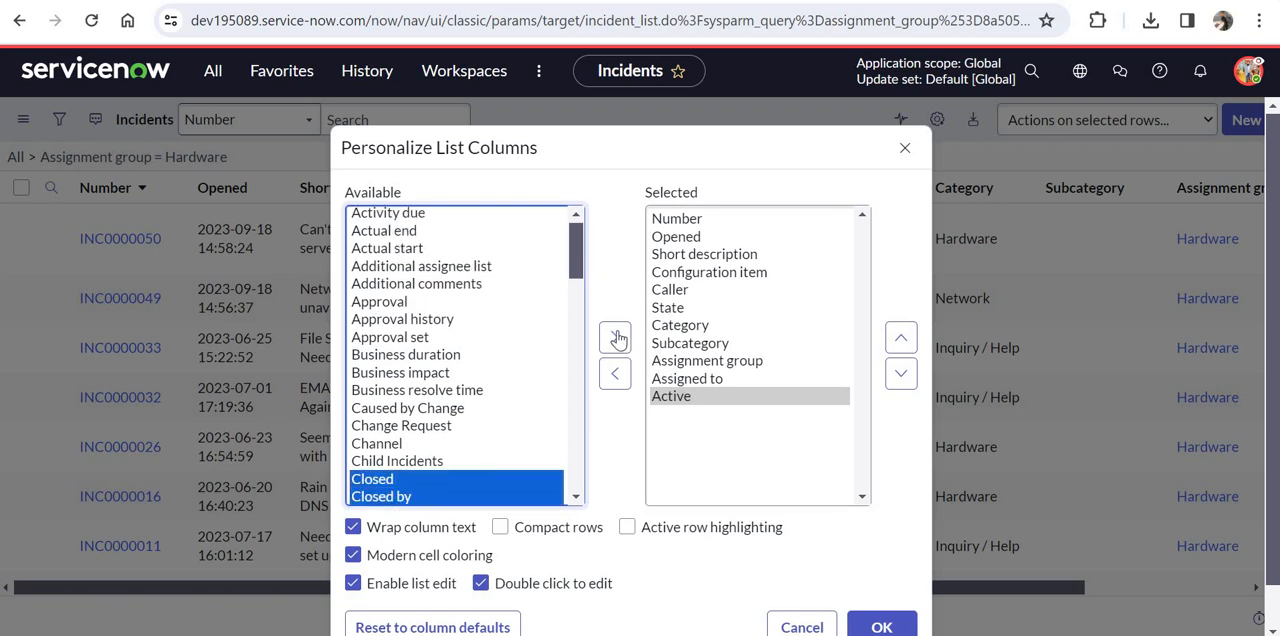
left_click(881, 626)
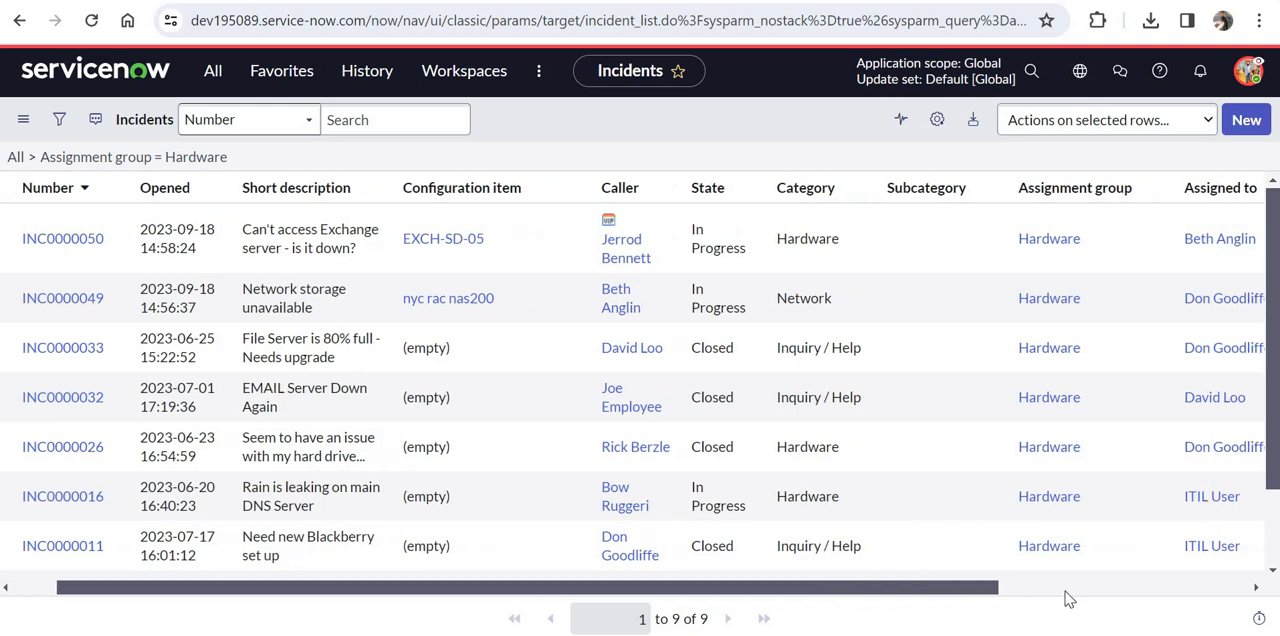
scroll("right", 3)
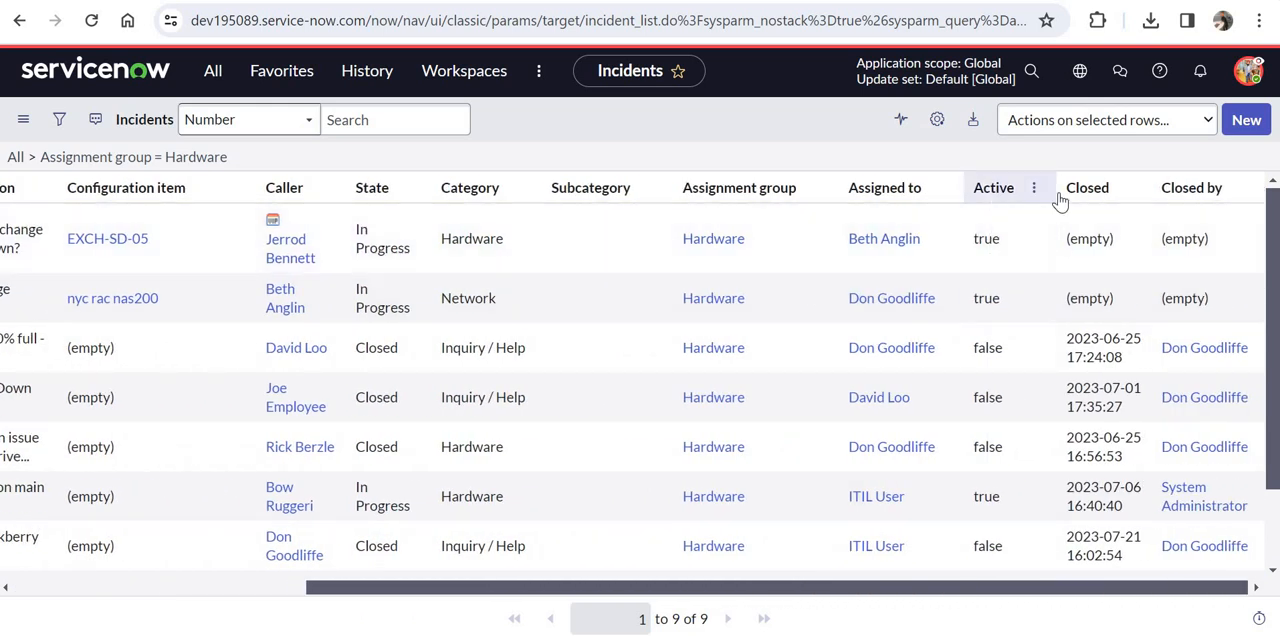
mouse_move(1200, 195)
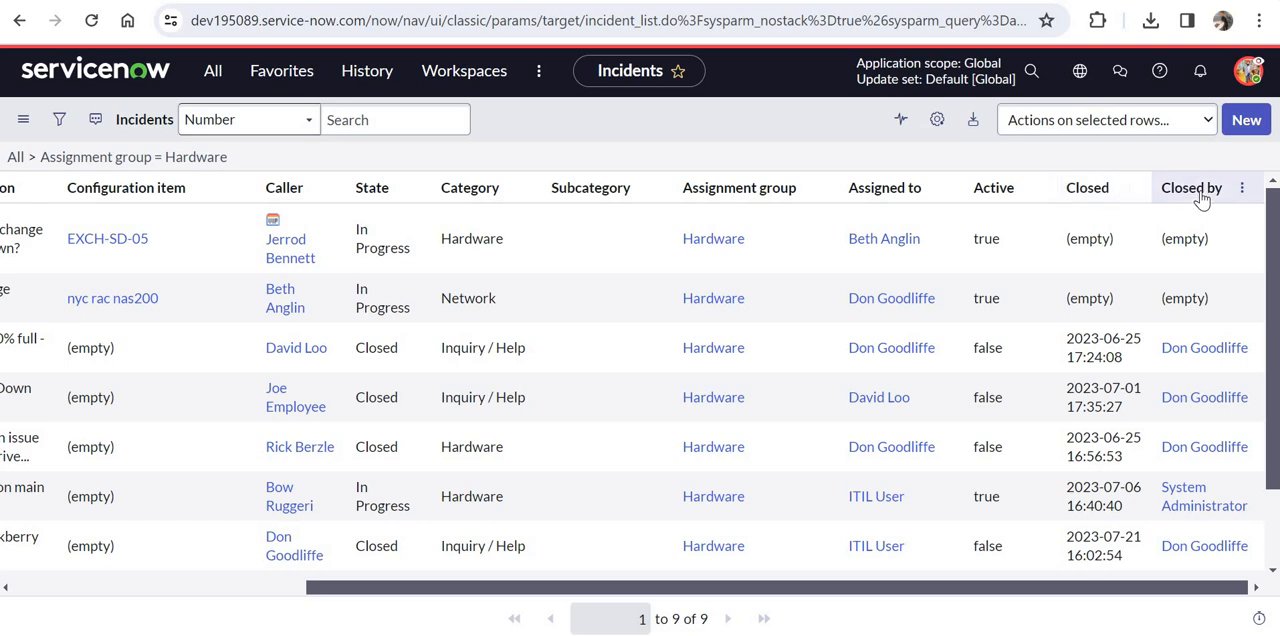
mouse_move(936, 119)
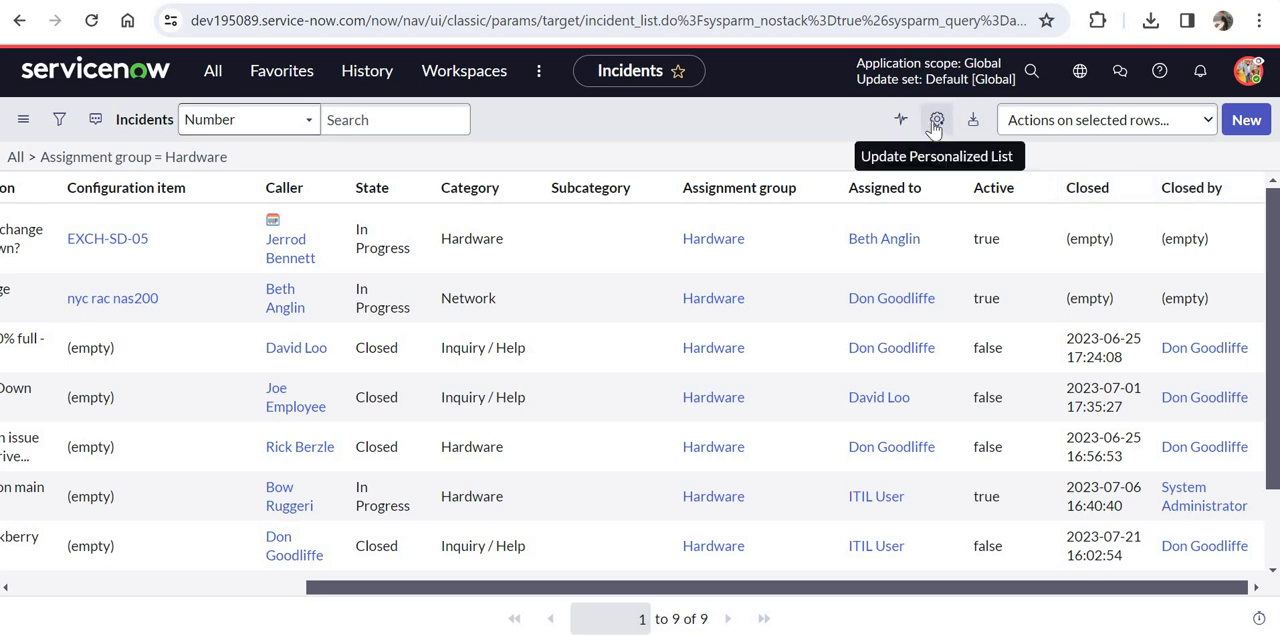
Move the Active column up to sit directly after Number
left_click(936, 119)
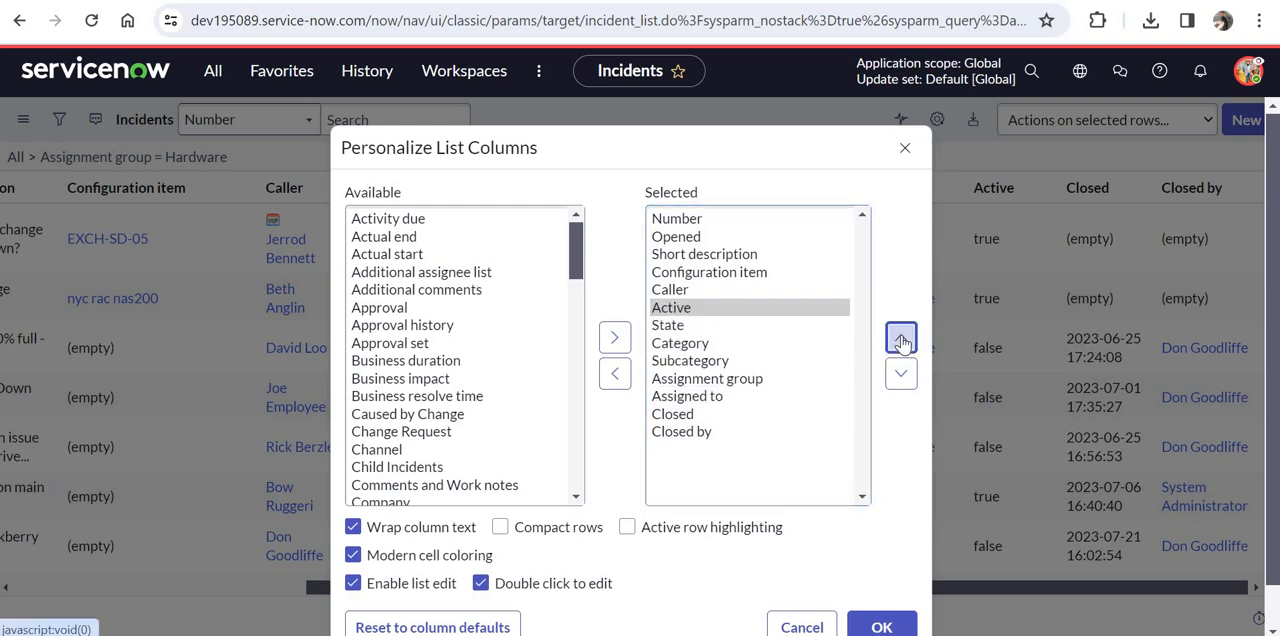
left_click(881, 627)
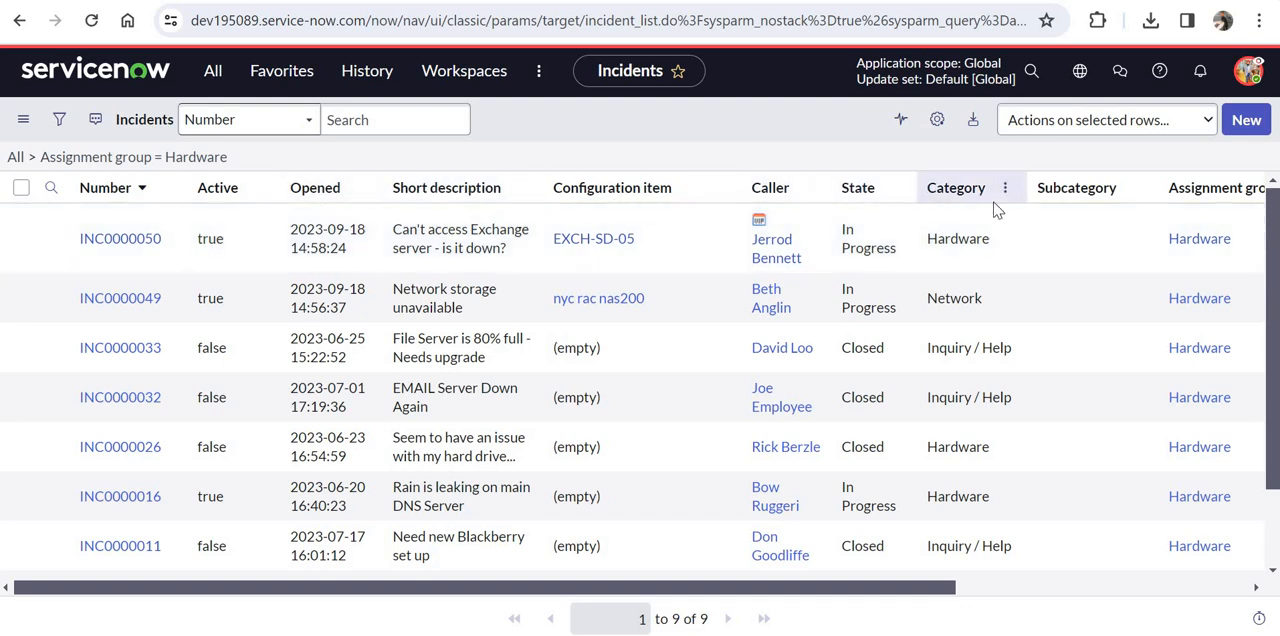
mouse_move(878, 163)
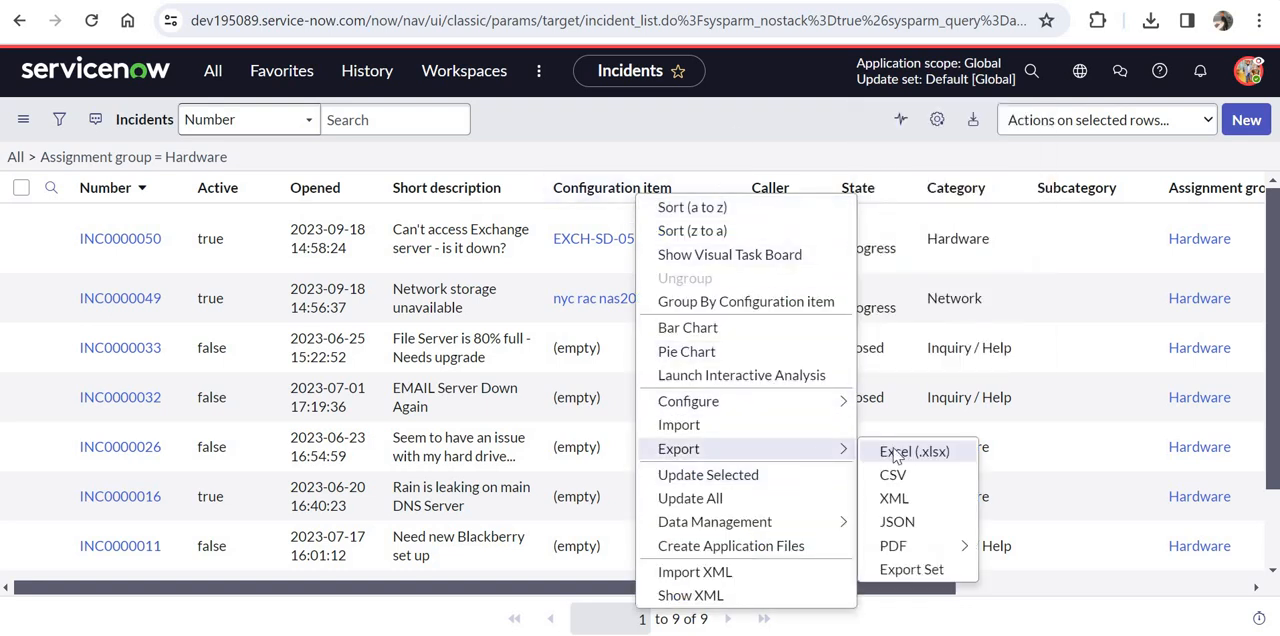
mouse_move(902, 457)
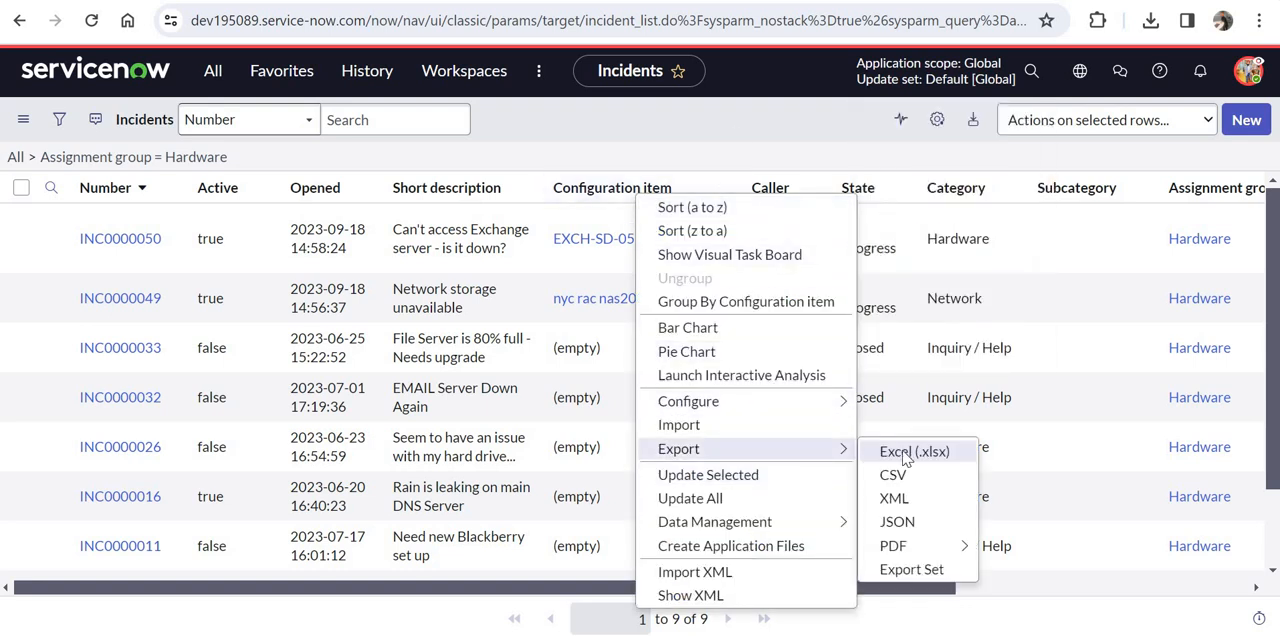
Export the Hardware incidents to Excel and download incident (5).xlsx
left_click(913, 451)
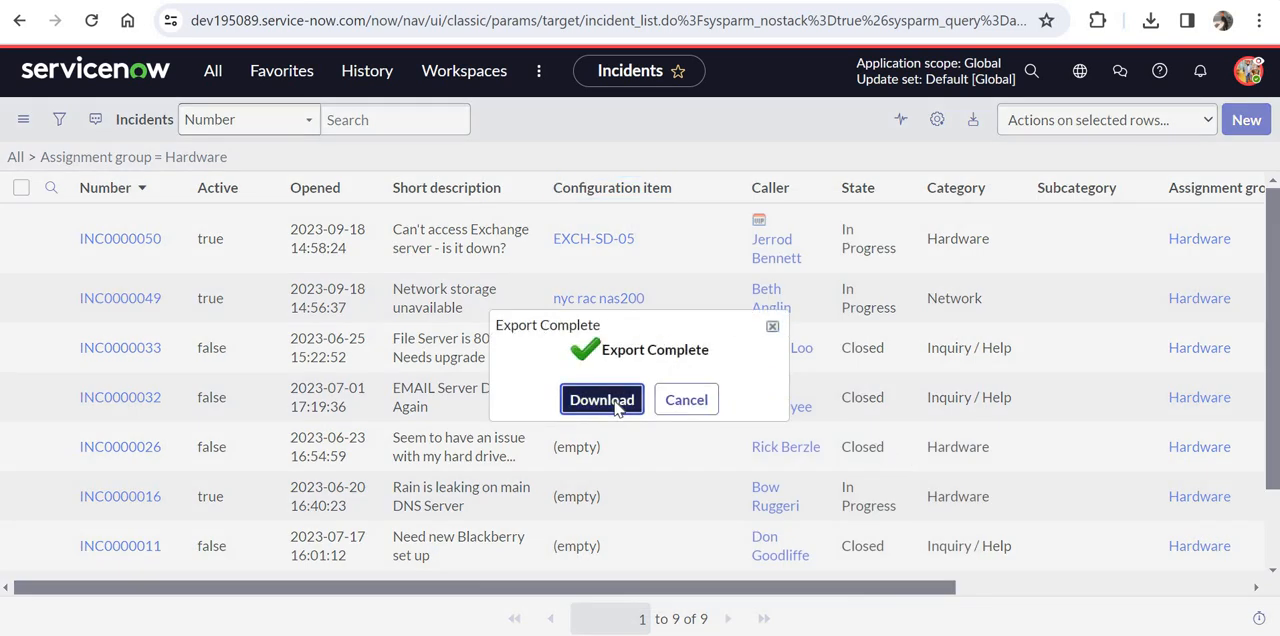
left_click(601, 399)
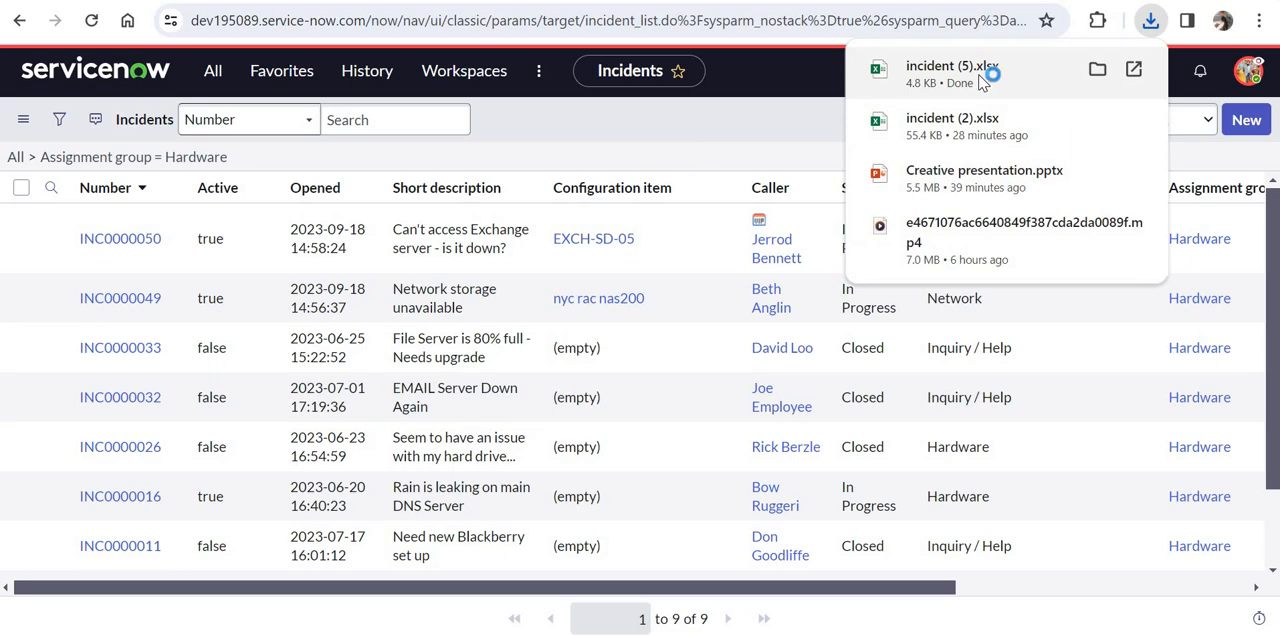
left_click(951, 72)
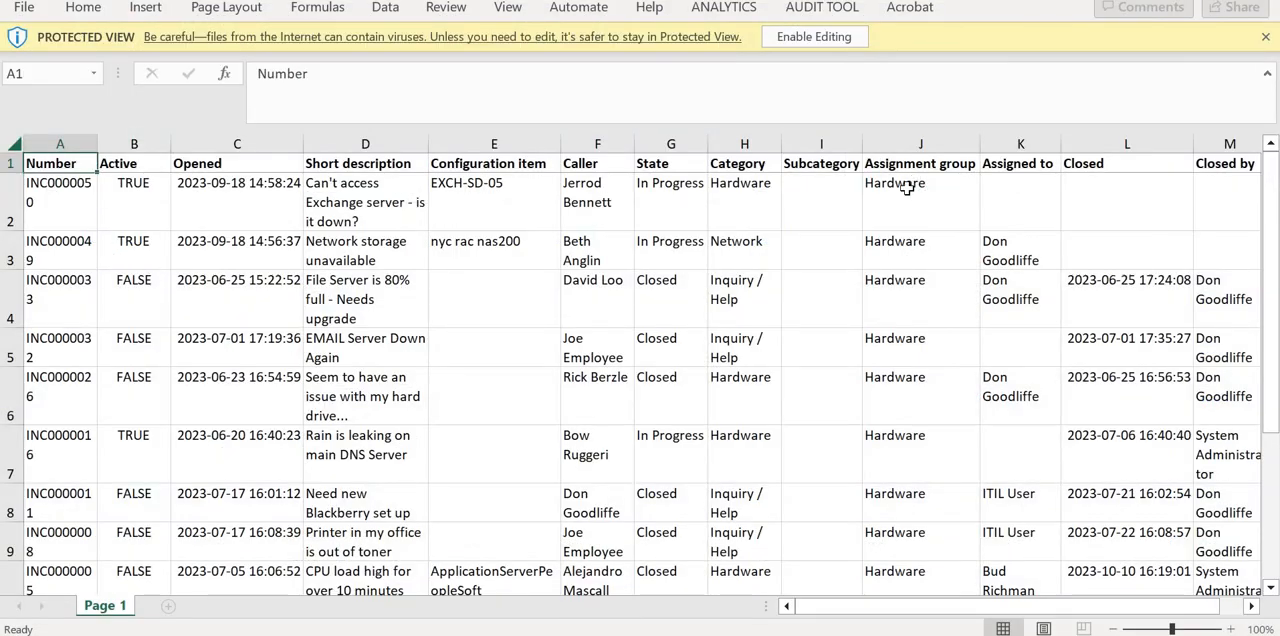
left_click(1126, 163)
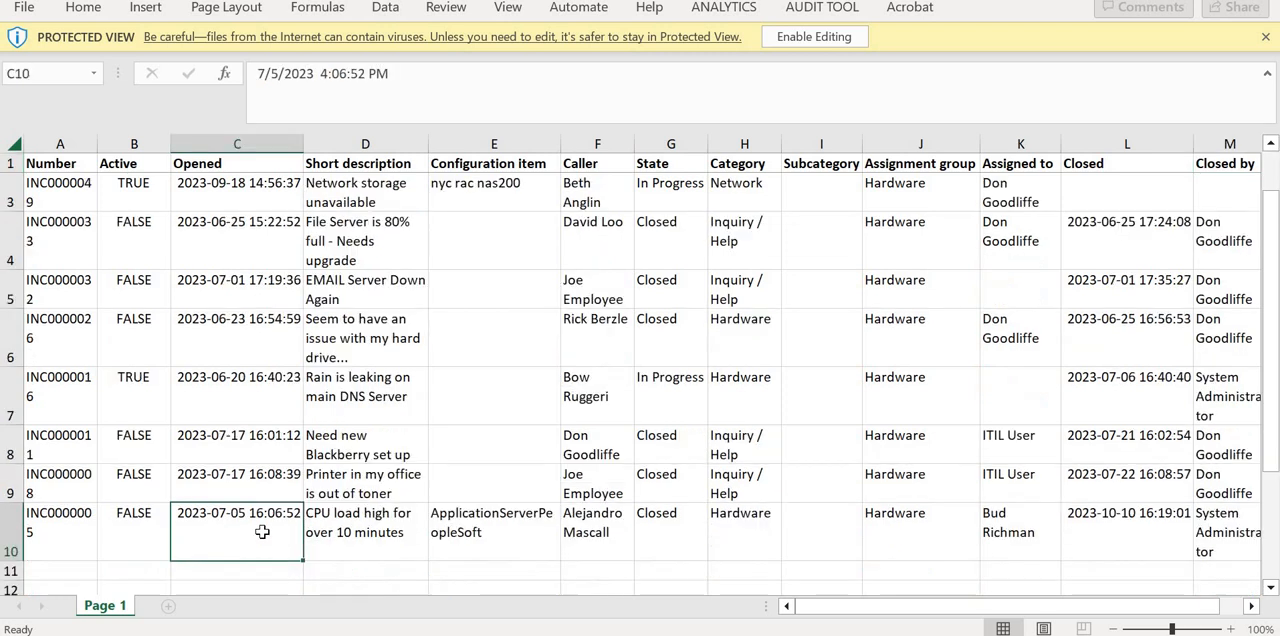
left_click(59, 525)
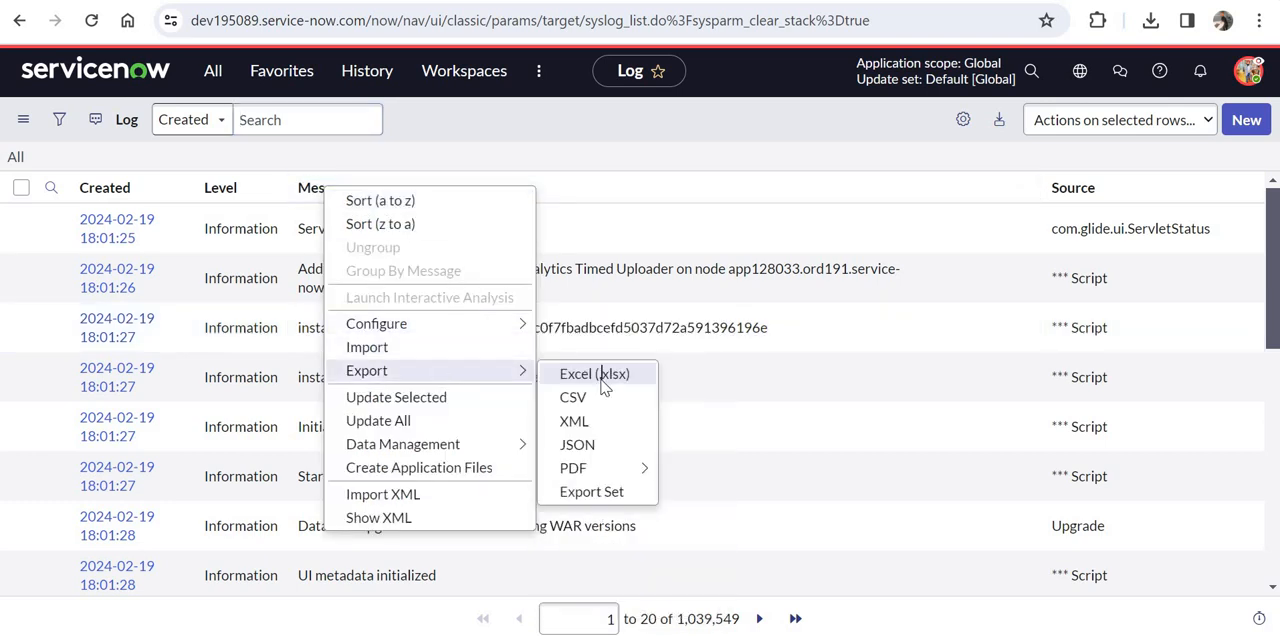
Request an Excel export of the 1,039,549-entry system log list
left_click(594, 373)
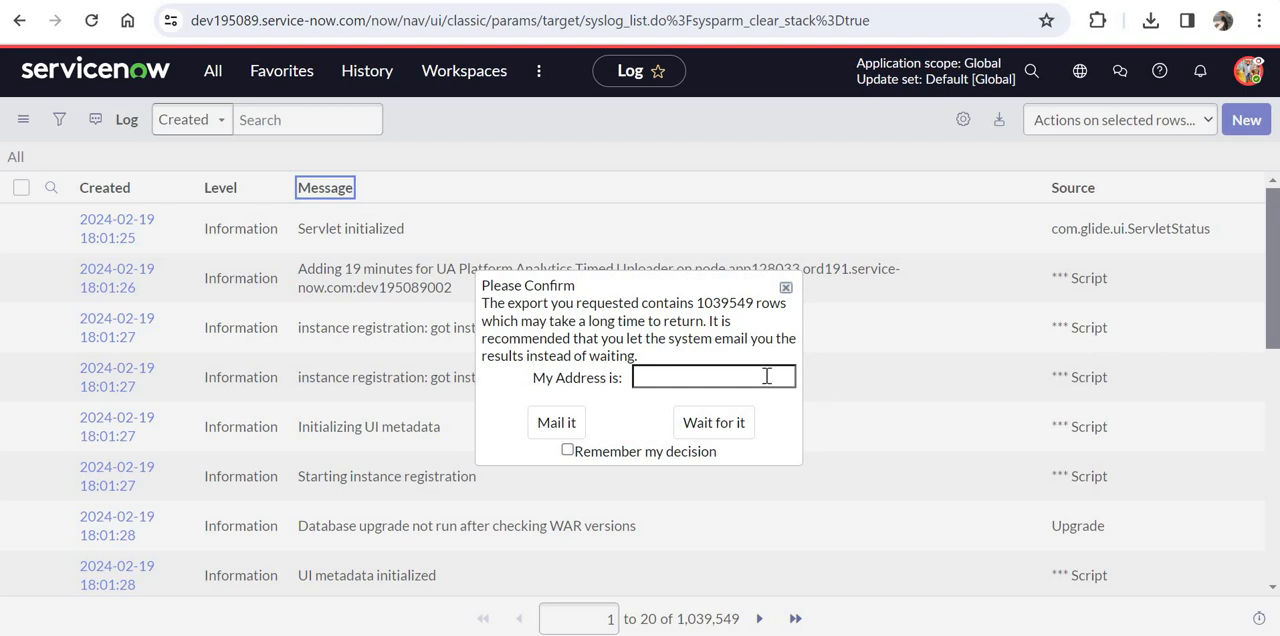
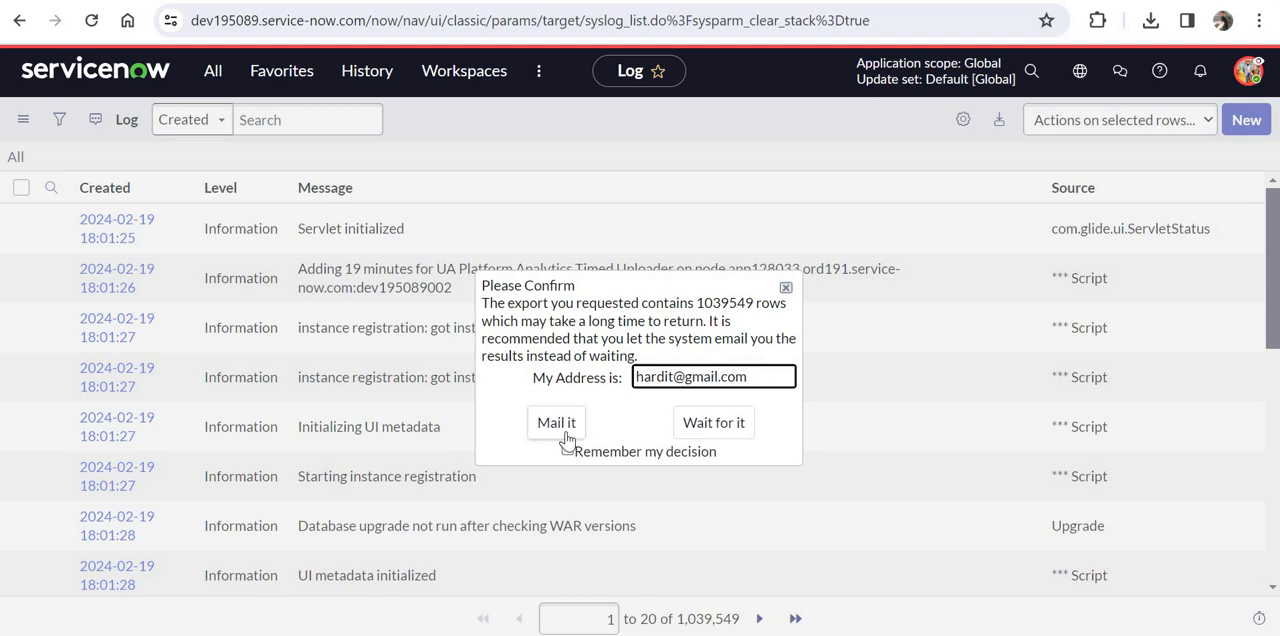
mouse_move(782, 430)
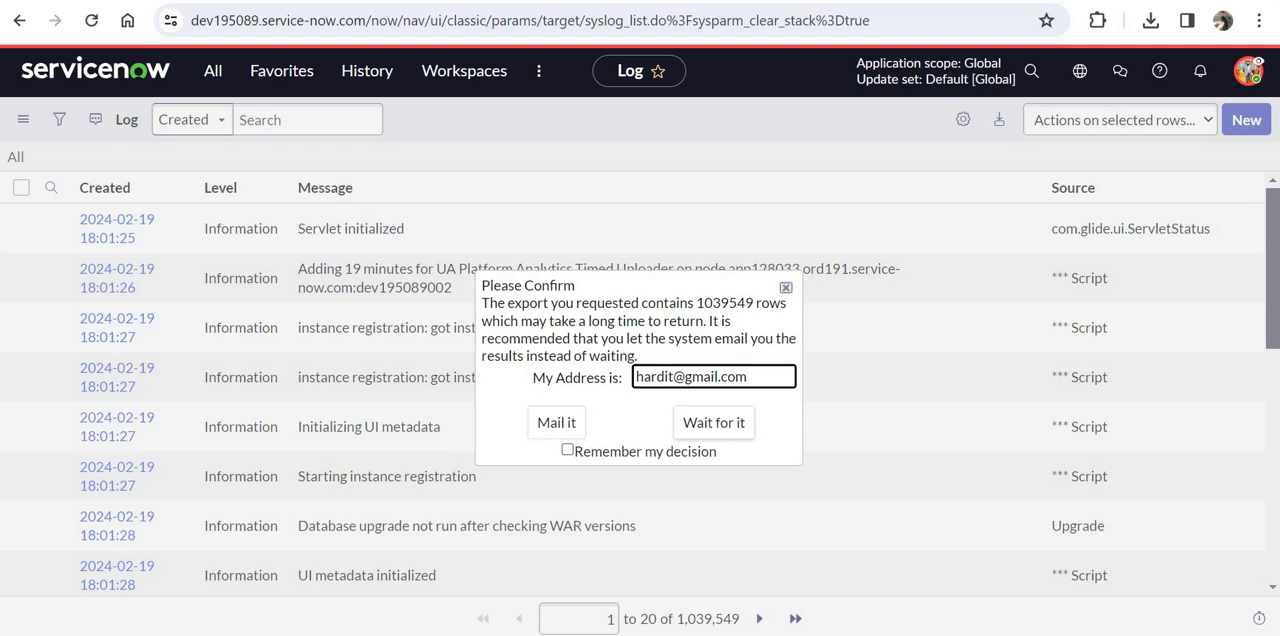
mouse_move(735, 443)
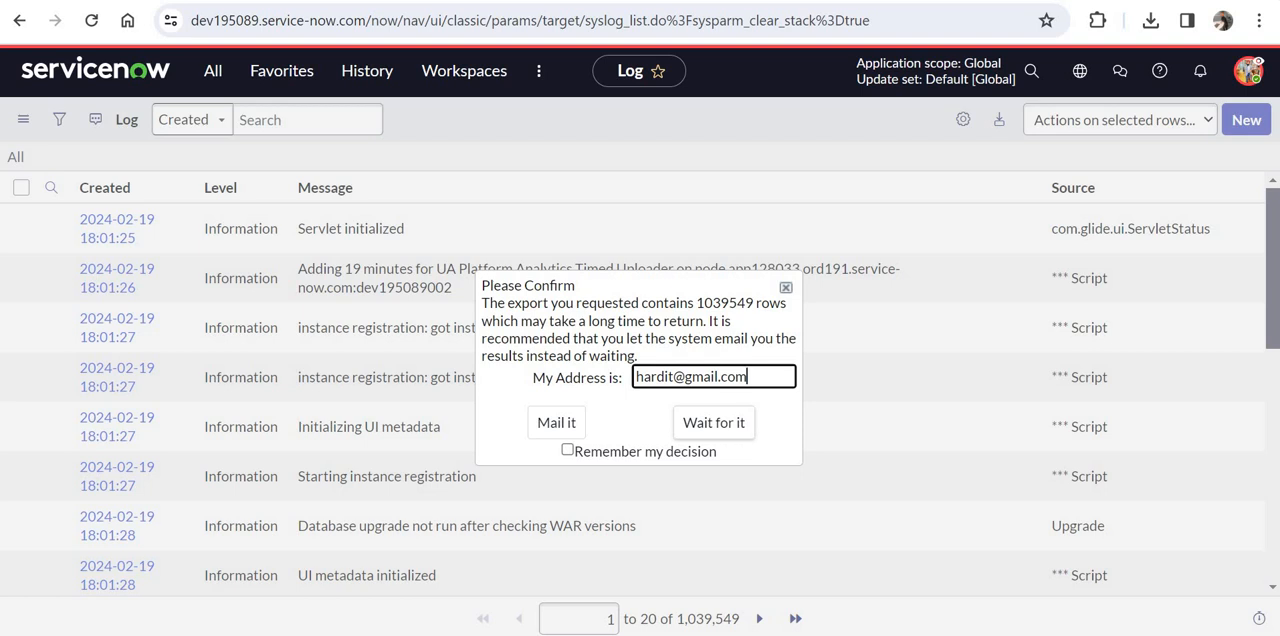
mouse_move(736, 444)
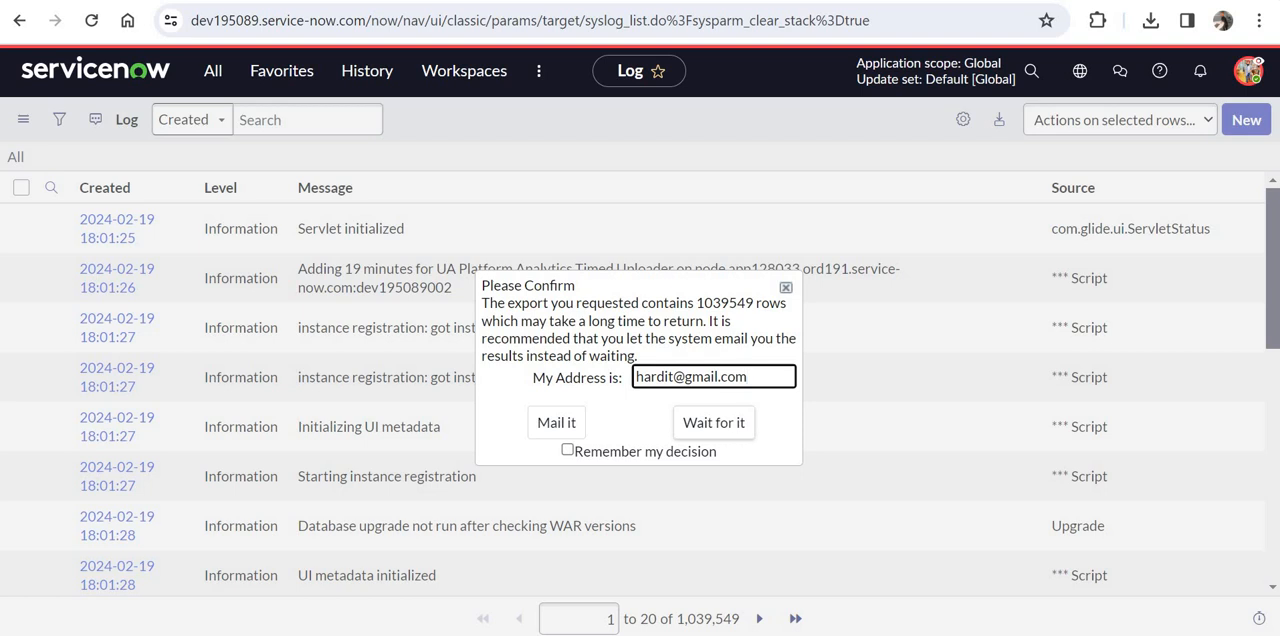
mouse_move(735, 443)
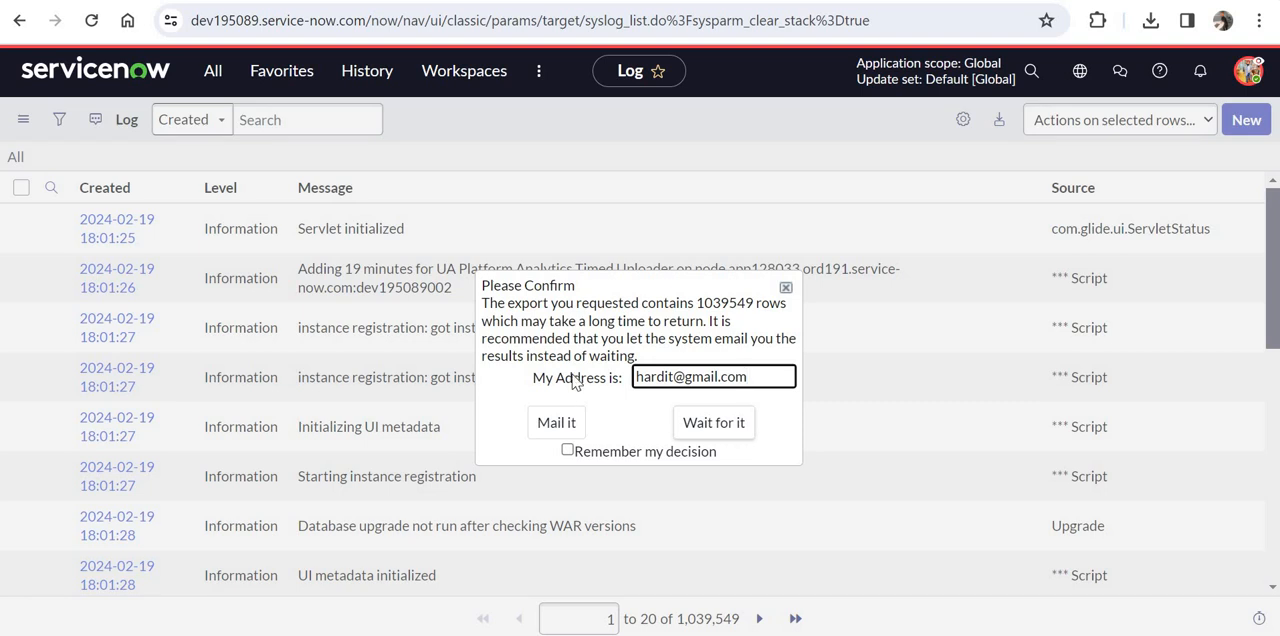
left_click(786, 288)
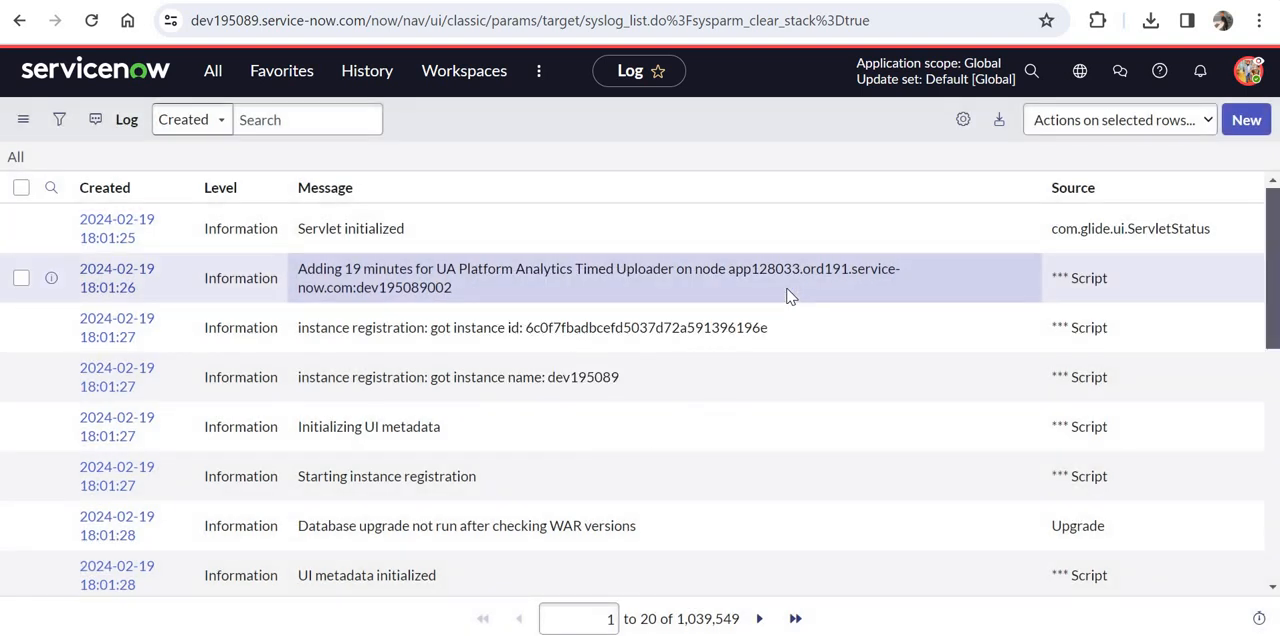
Open Reports from the application navigator and search report titles for 'assets'
left_click(212, 70)
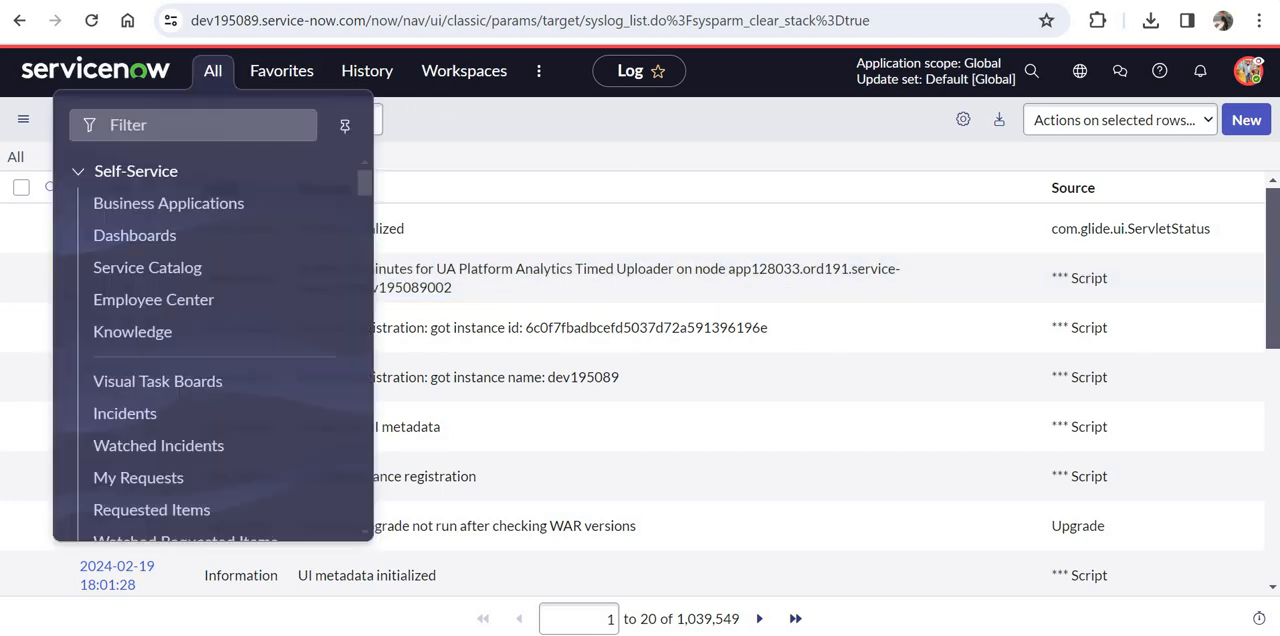
type("reports")
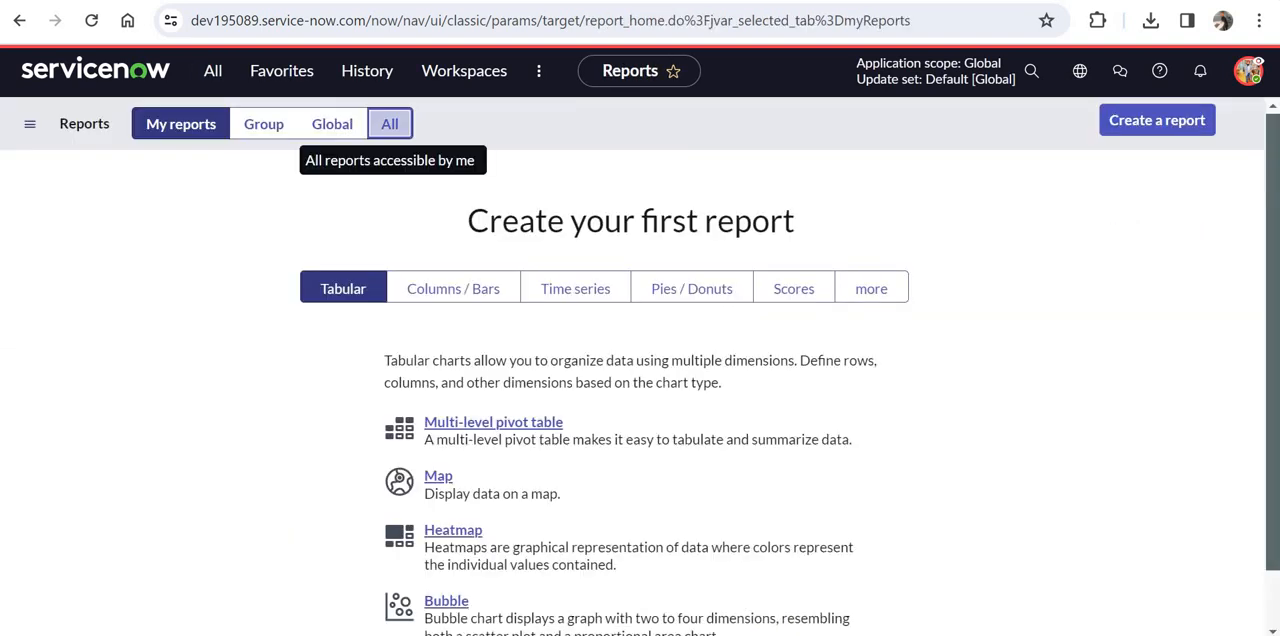
type("a")
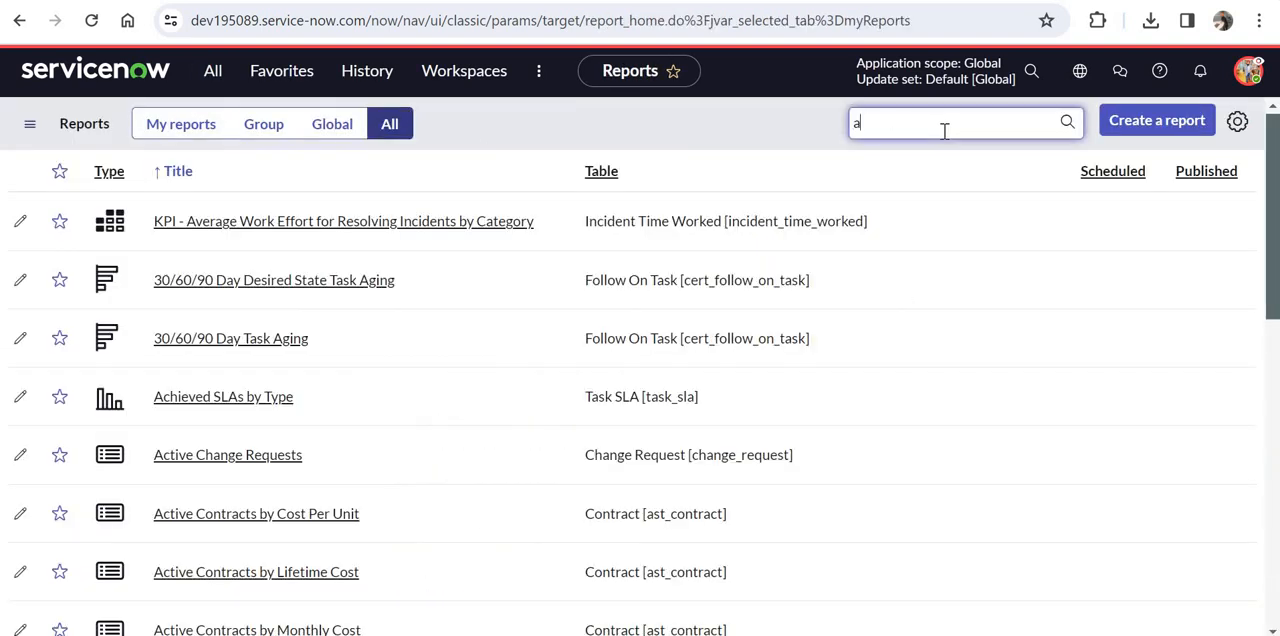
type("ssets")
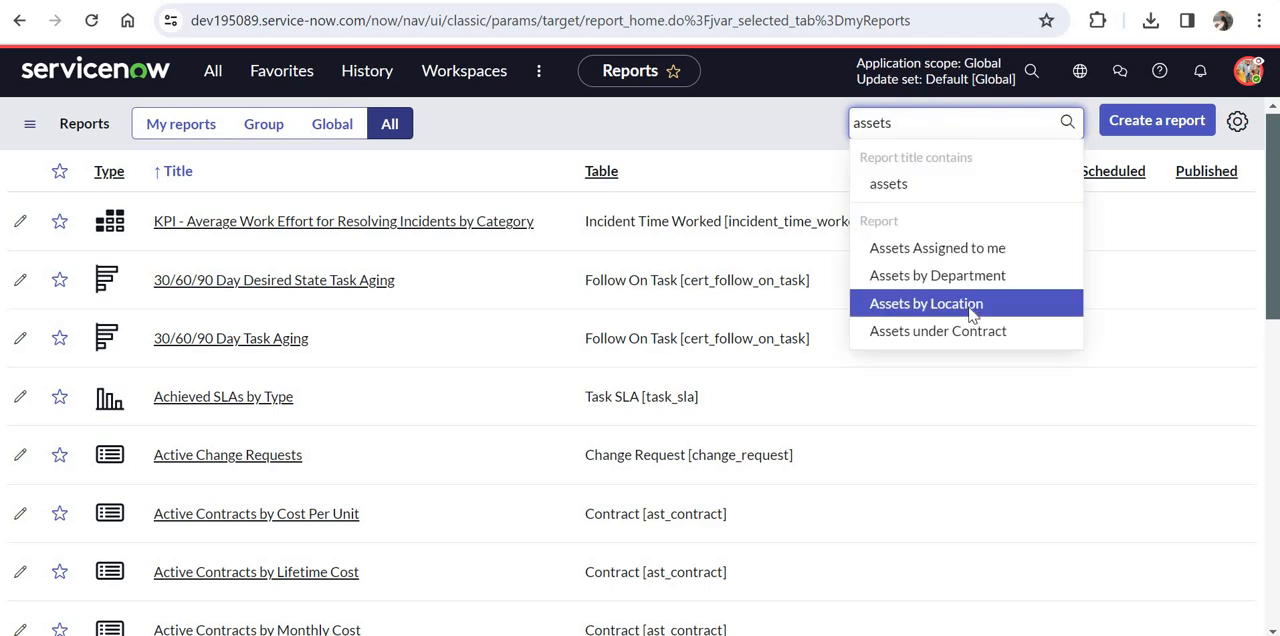
Open the Assets by Location report and export it as CSV
left_click(925, 303)
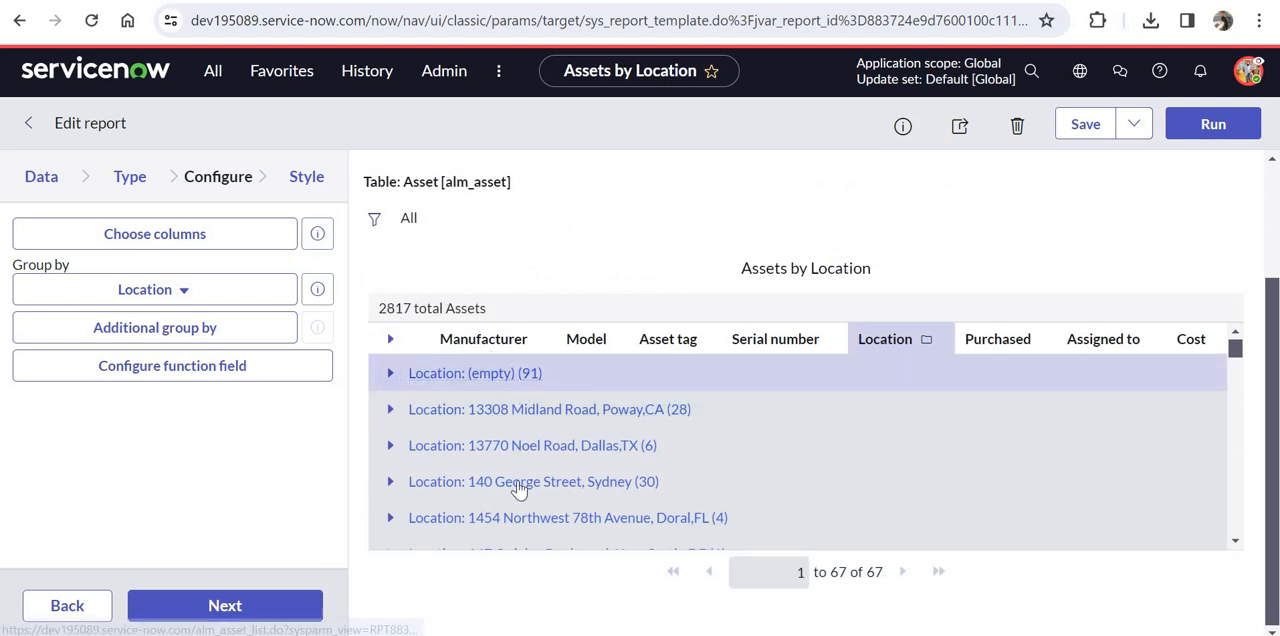
mouse_move(786, 368)
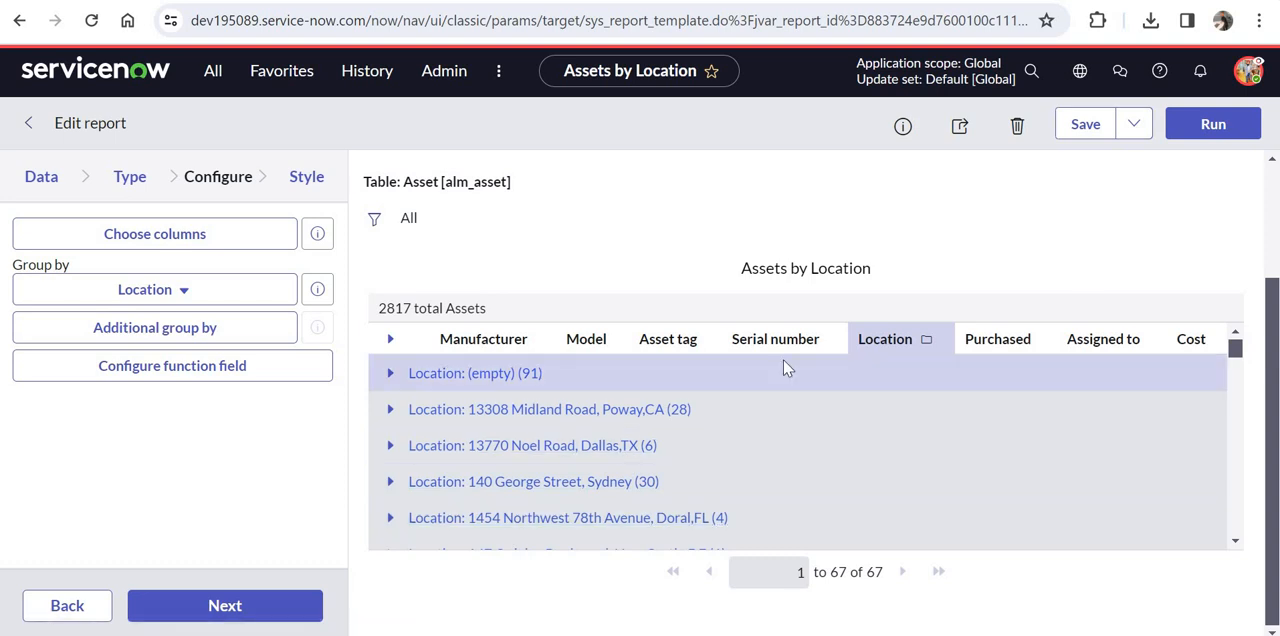
mouse_move(775, 338)
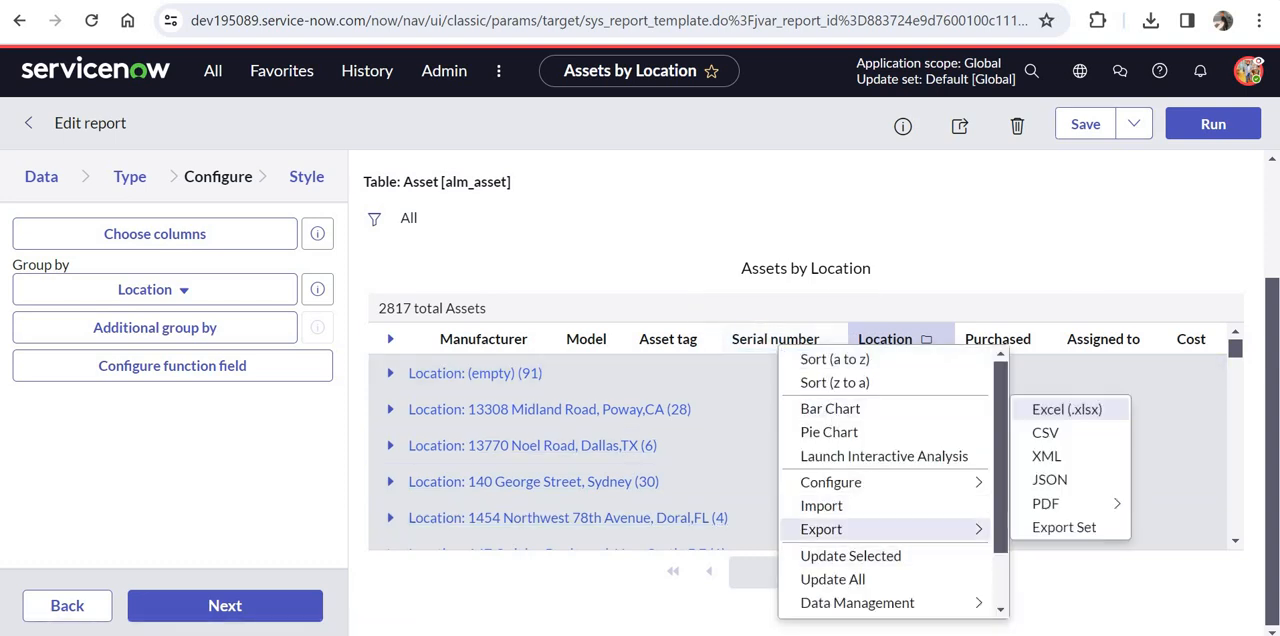
mouse_move(1049, 479)
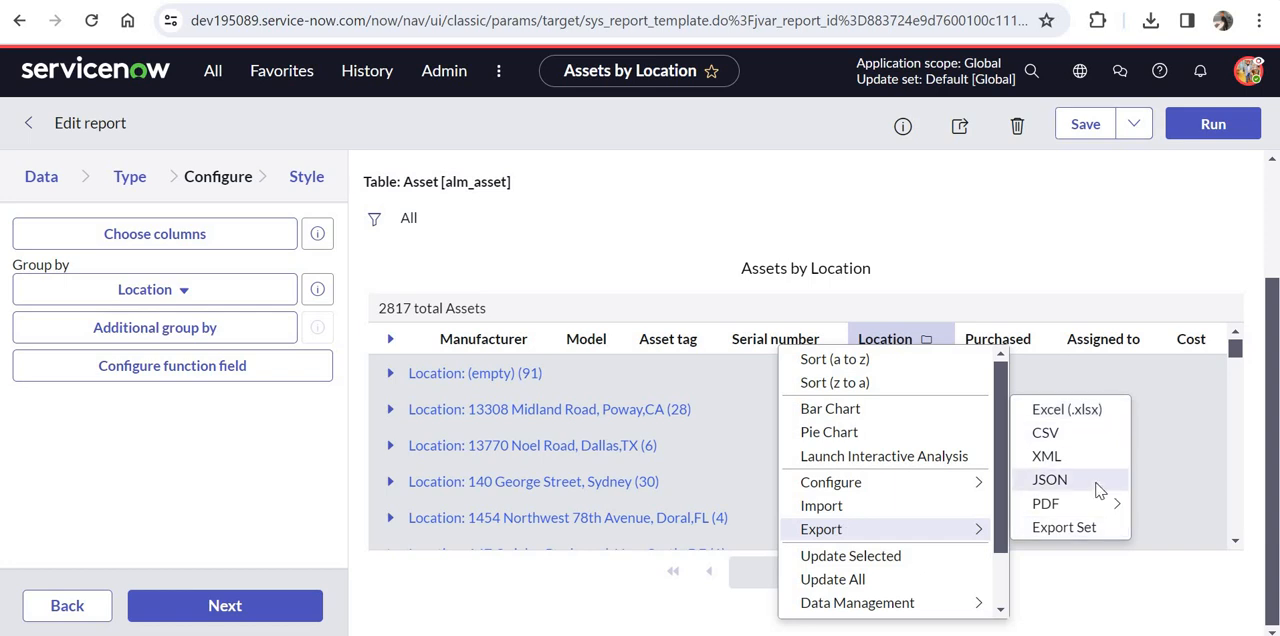
mouse_move(1044, 432)
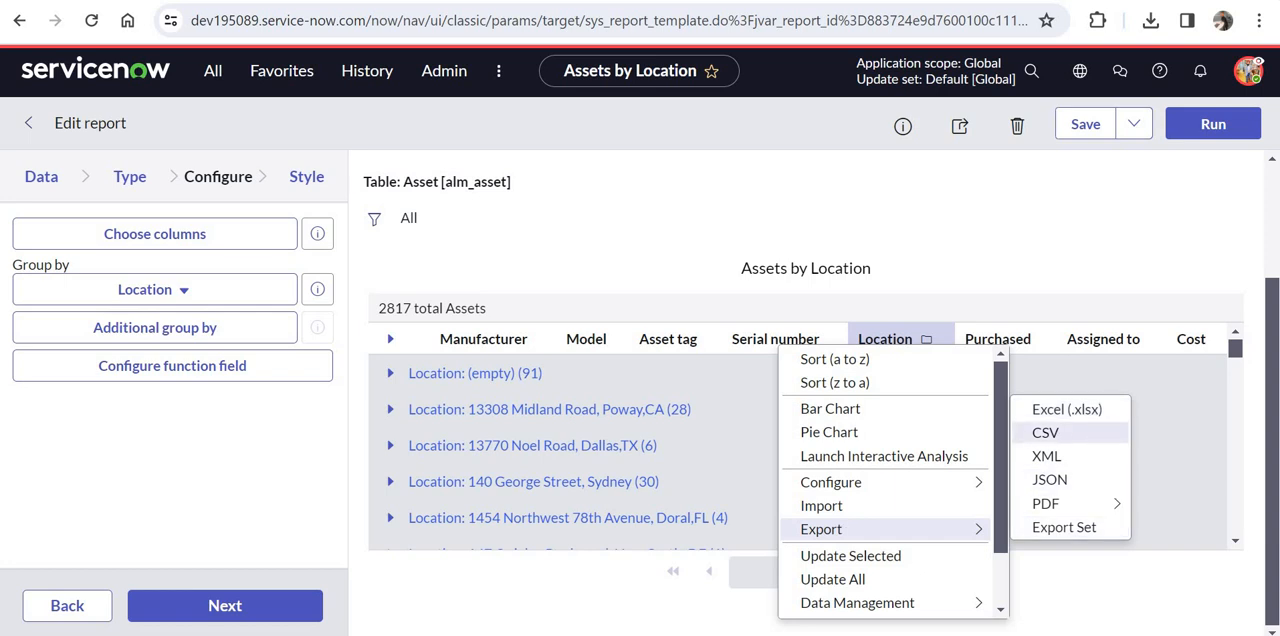
left_click(1044, 432)
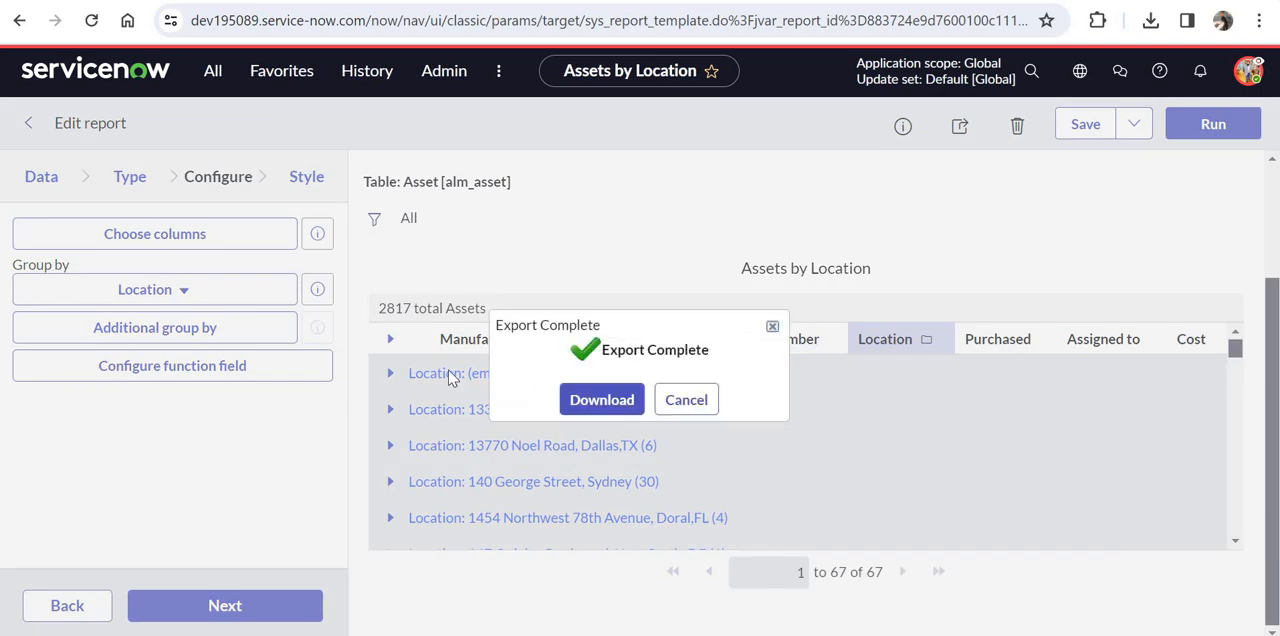
Download the finished CSV export and open alm_asset (1).csv from downloads
left_click(601, 399)
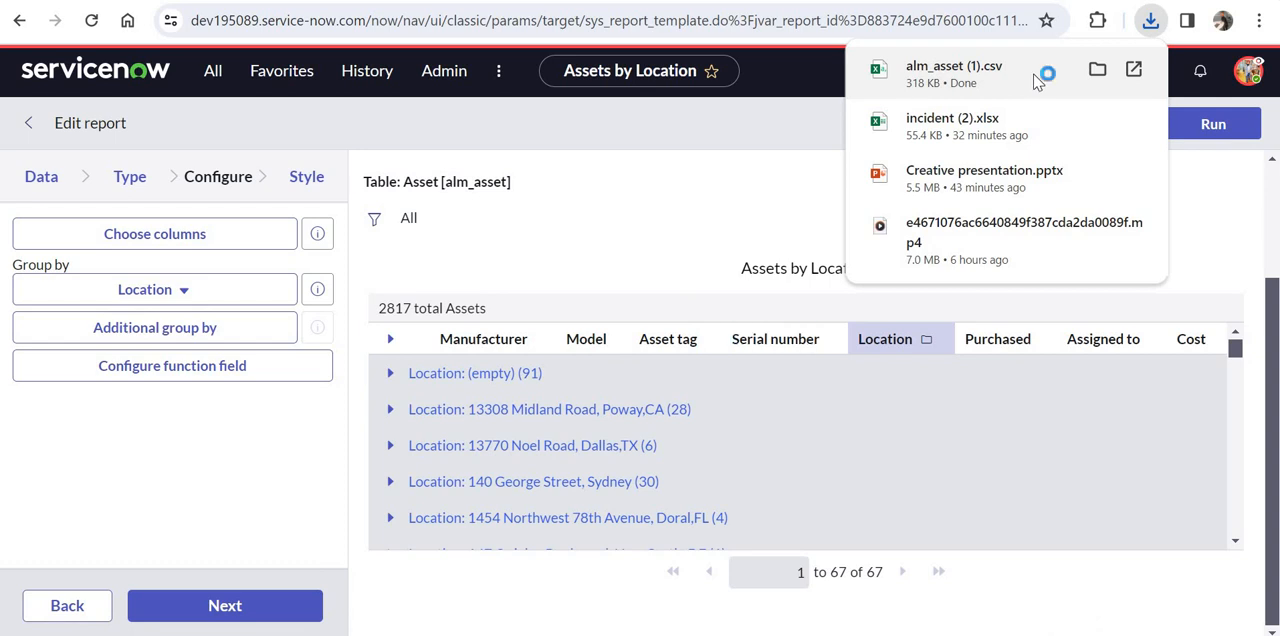
left_click(953, 65)
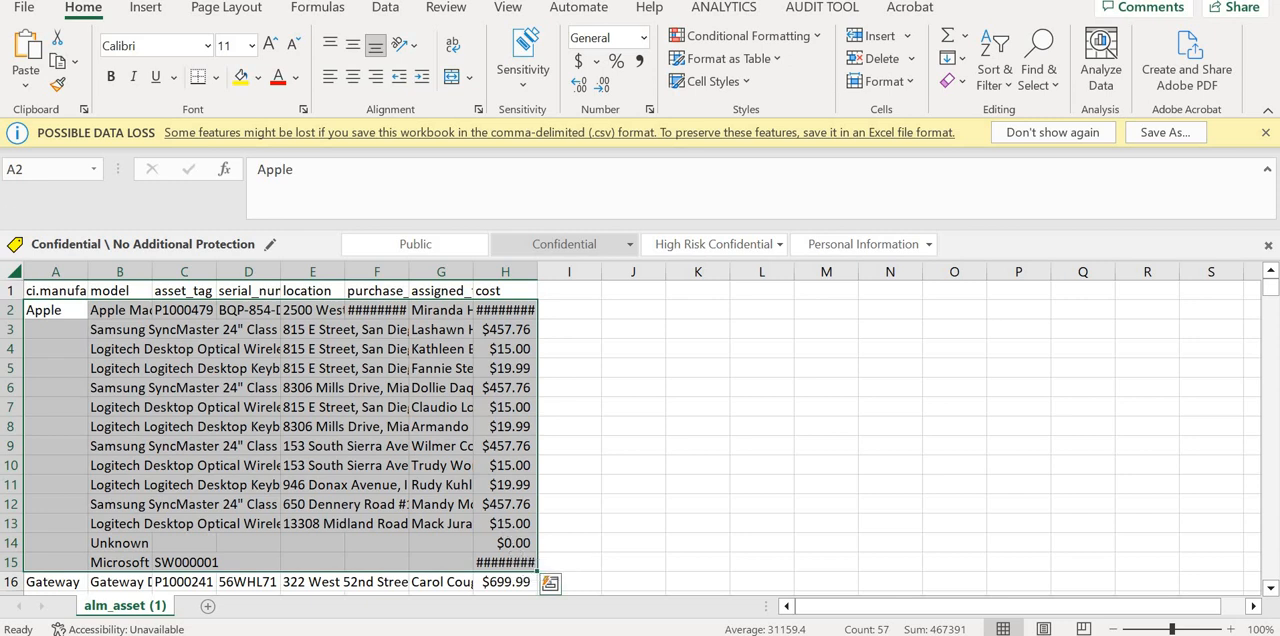
Inspect the exported asset rows in the alm_asset (1) sheet in Excel
left_click(120, 290)
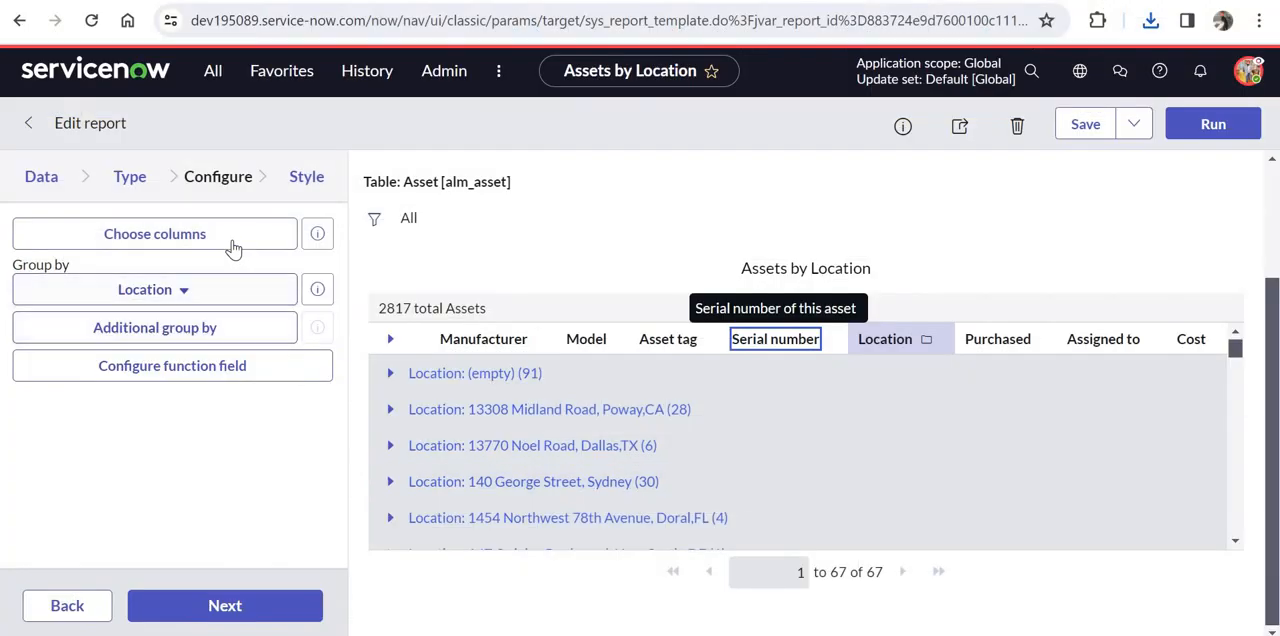
Review report columns without changes, then list fields for a first filter condition
left_click(155, 233)
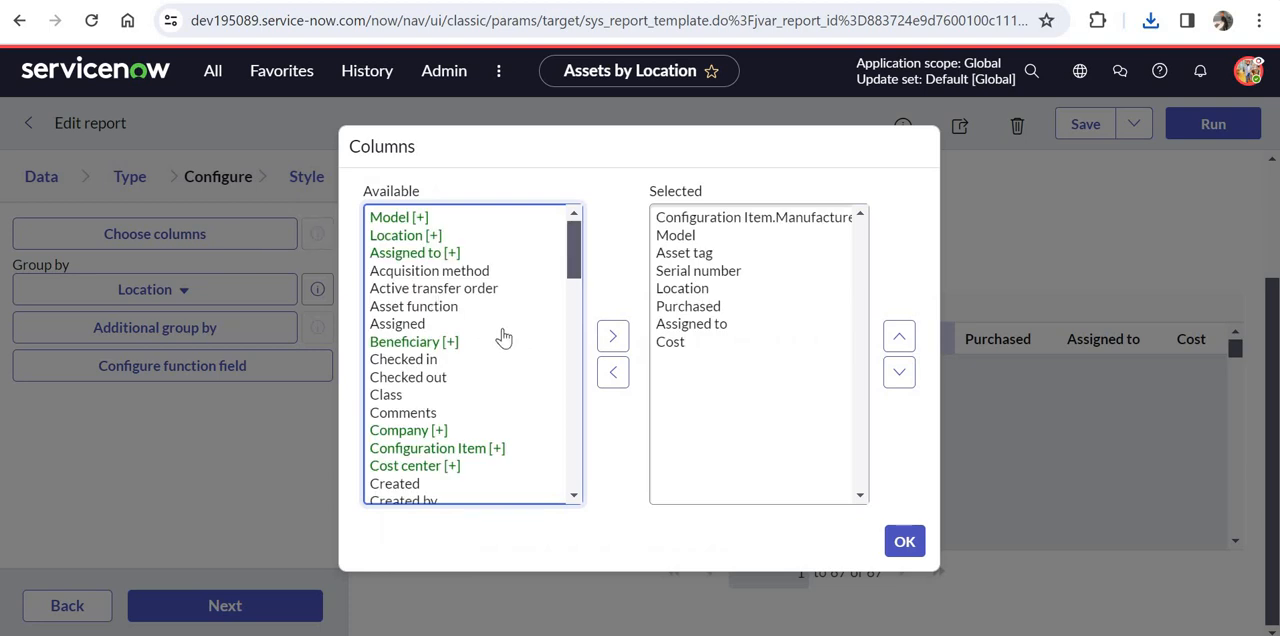
left_click(688, 306)
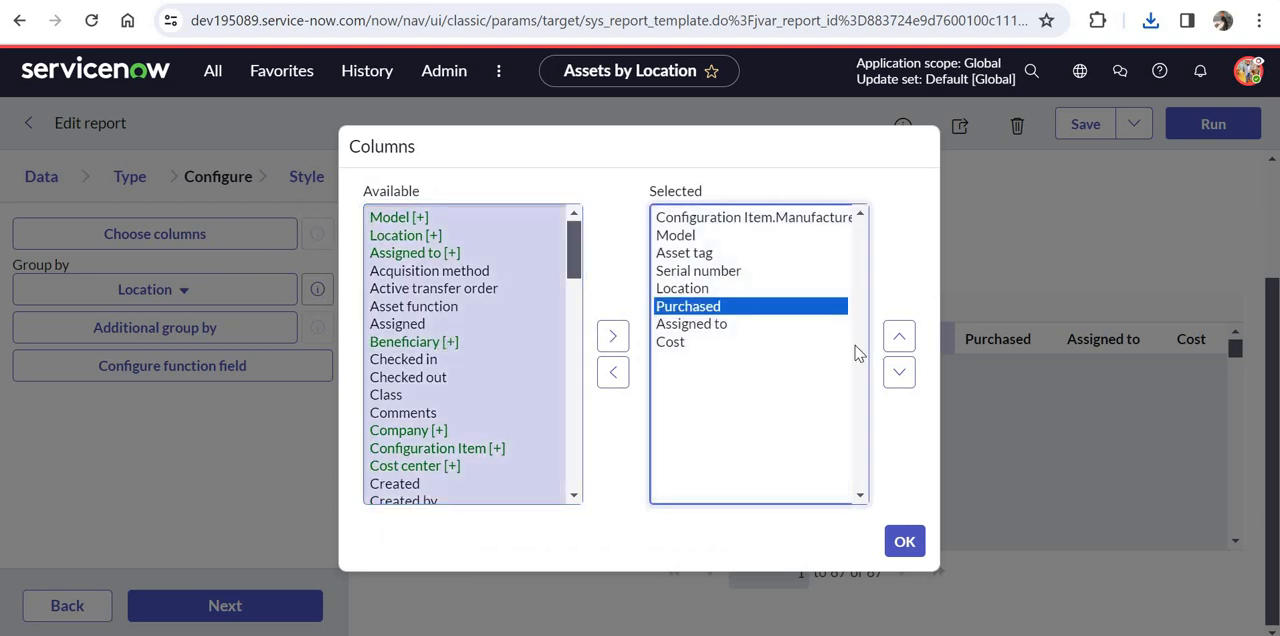
left_click(904, 541)
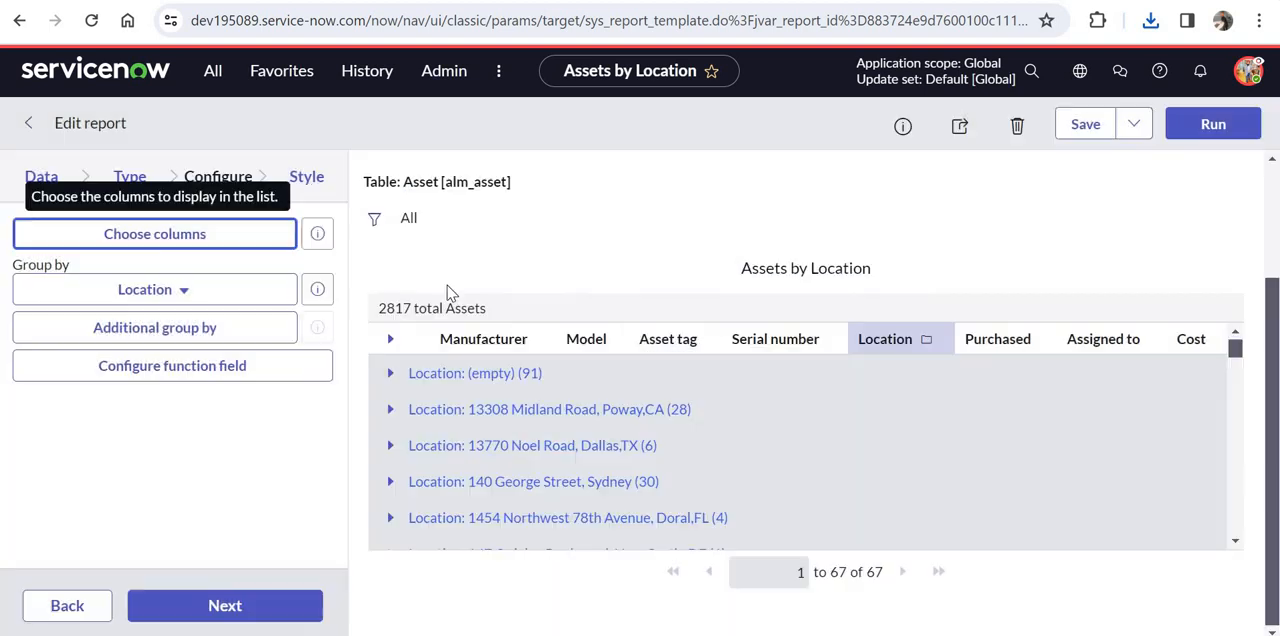
left_click(374, 218)
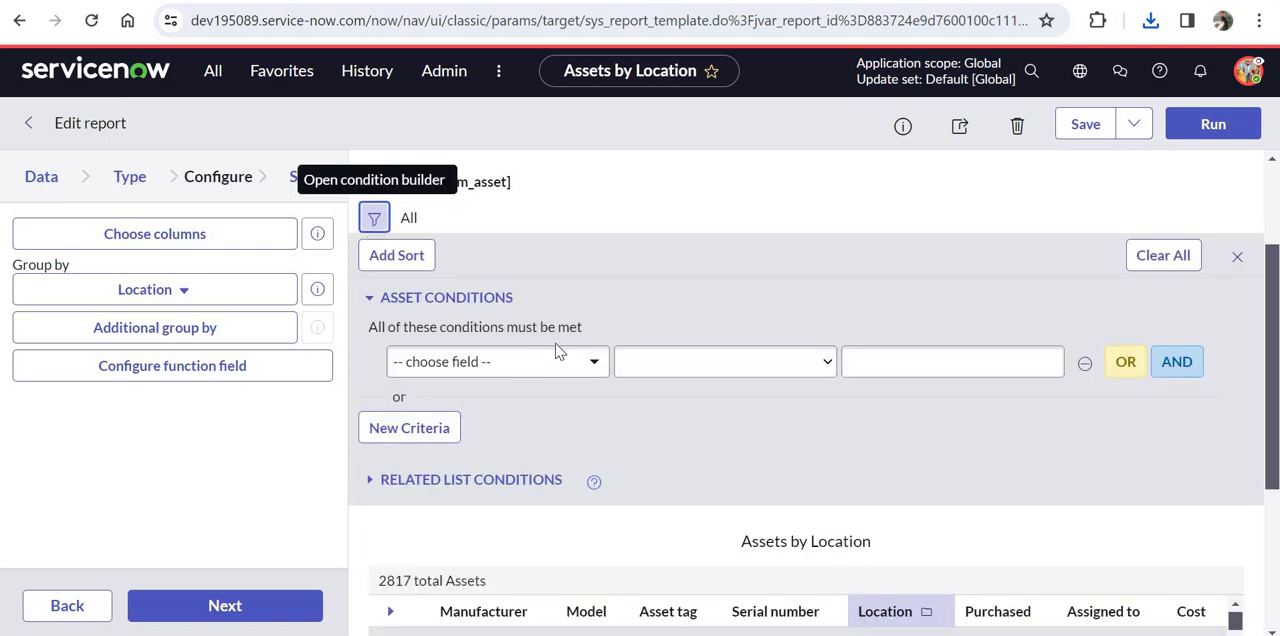
left_click(490, 361)
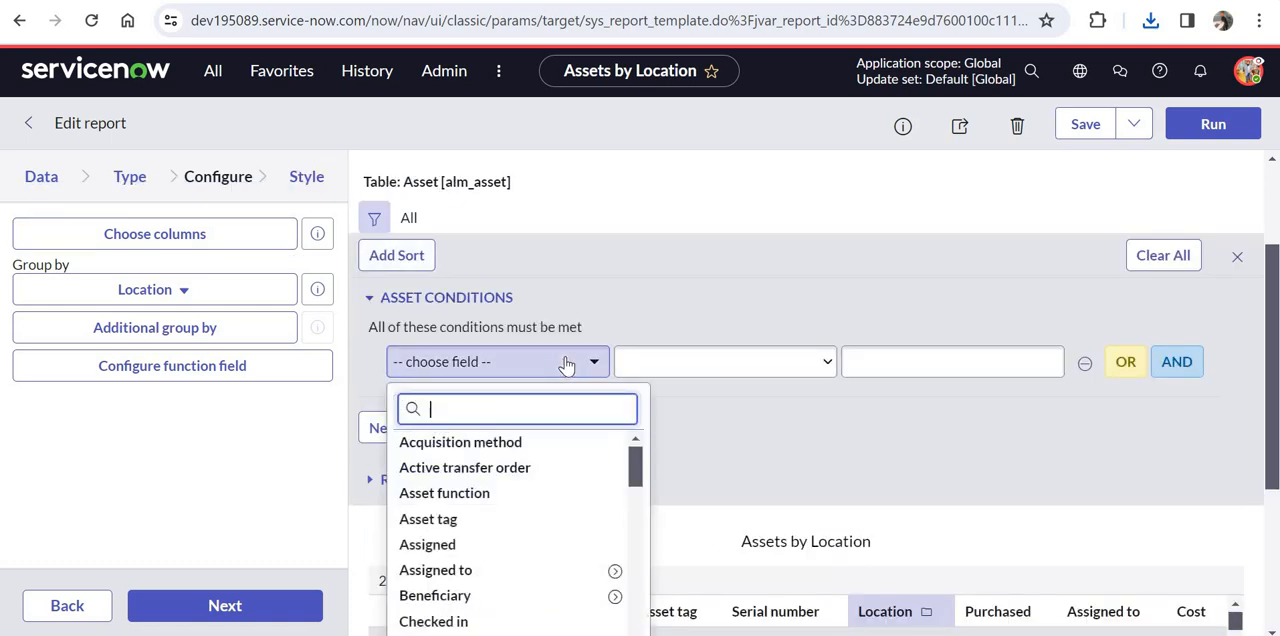